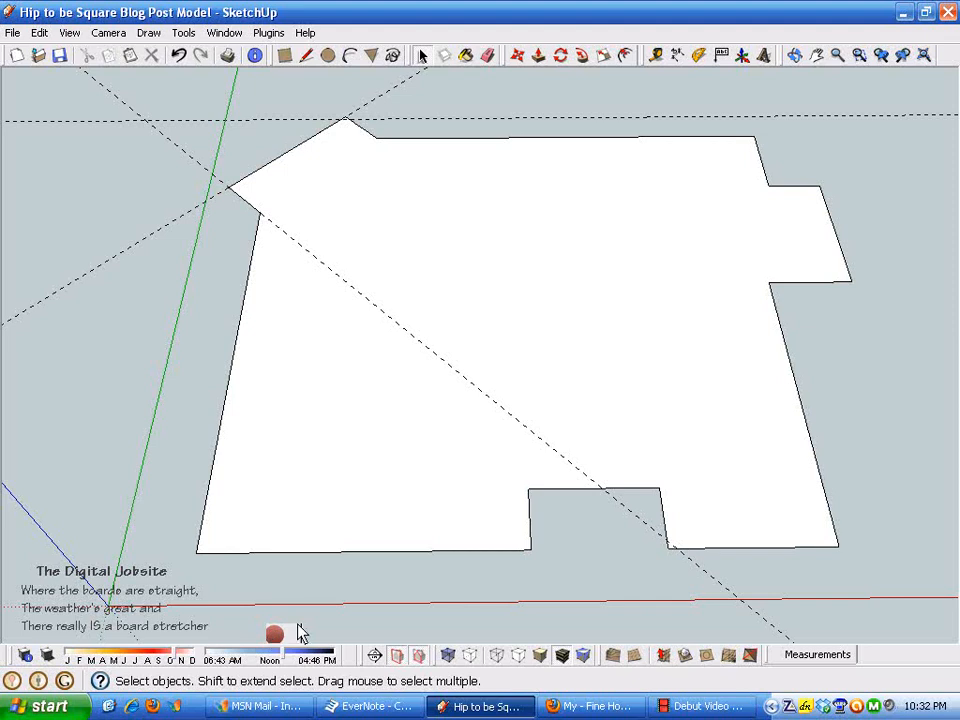
mouse_move(363, 586)
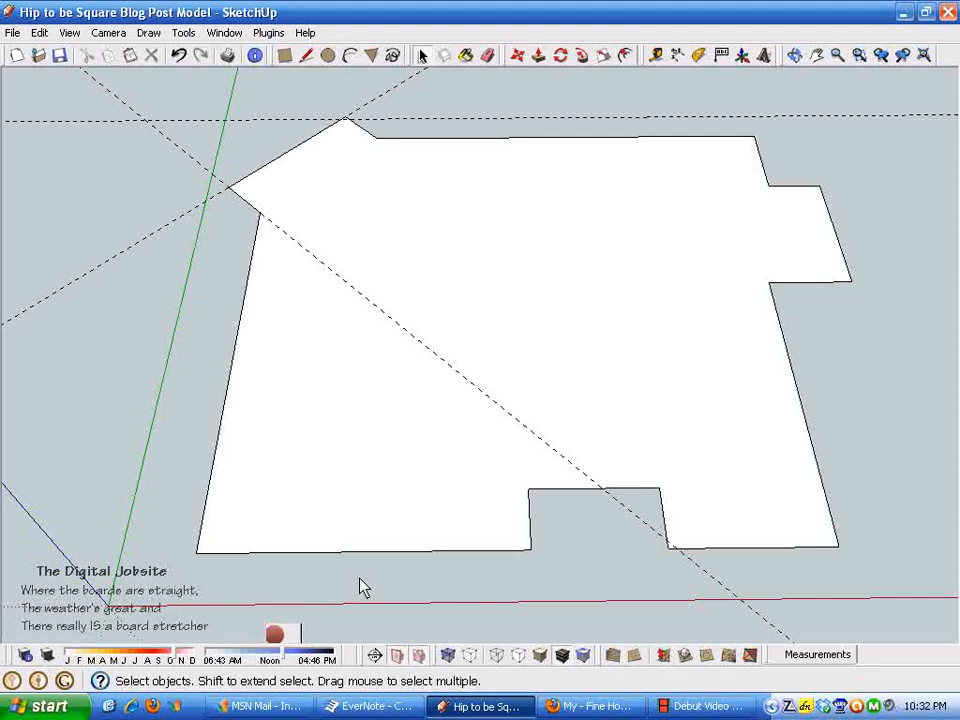
mouse_move(478, 525)
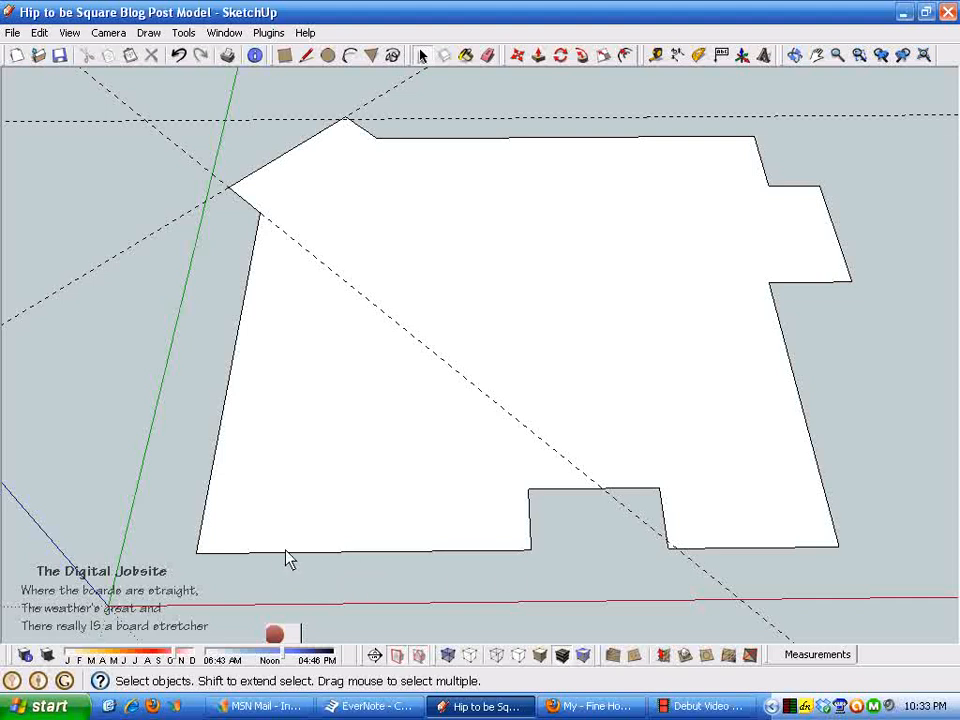
mouse_move(235, 575)
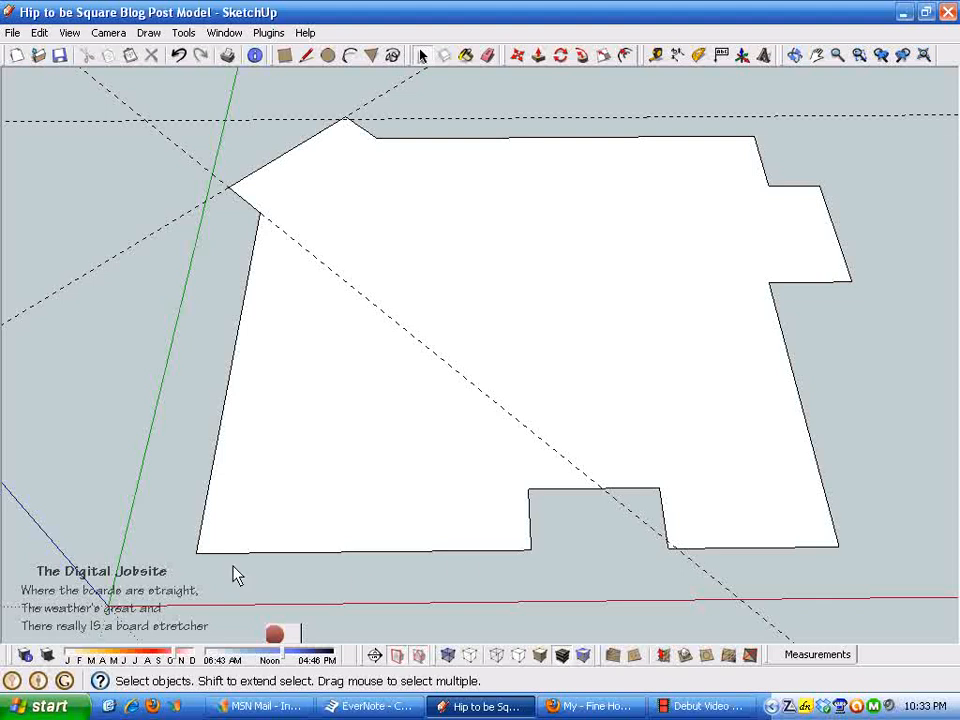
mouse_move(652, 427)
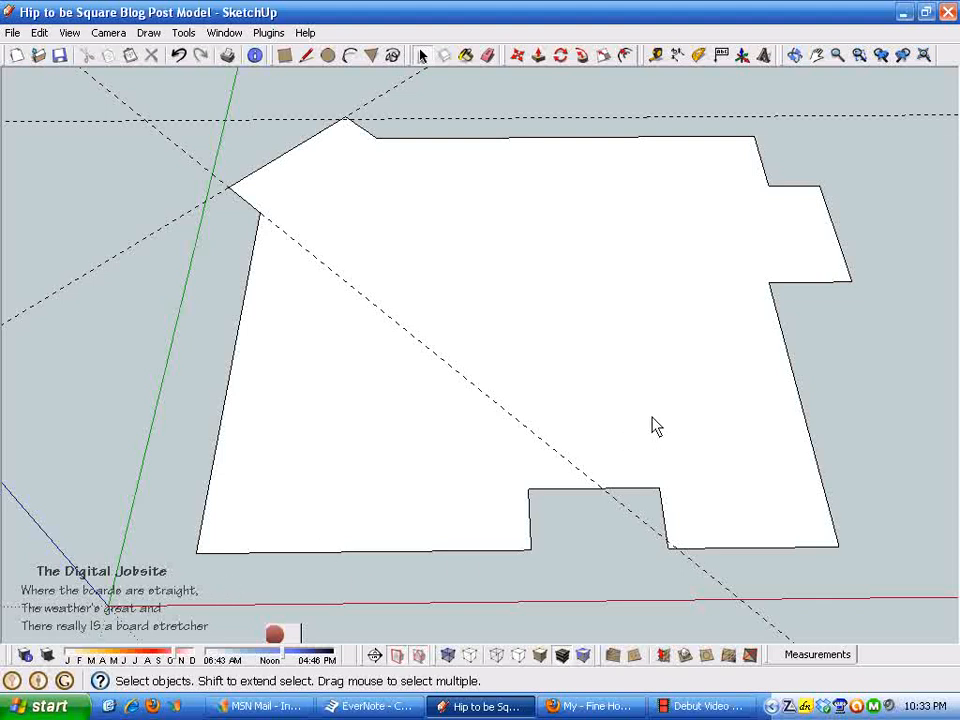
mouse_move(659, 409)
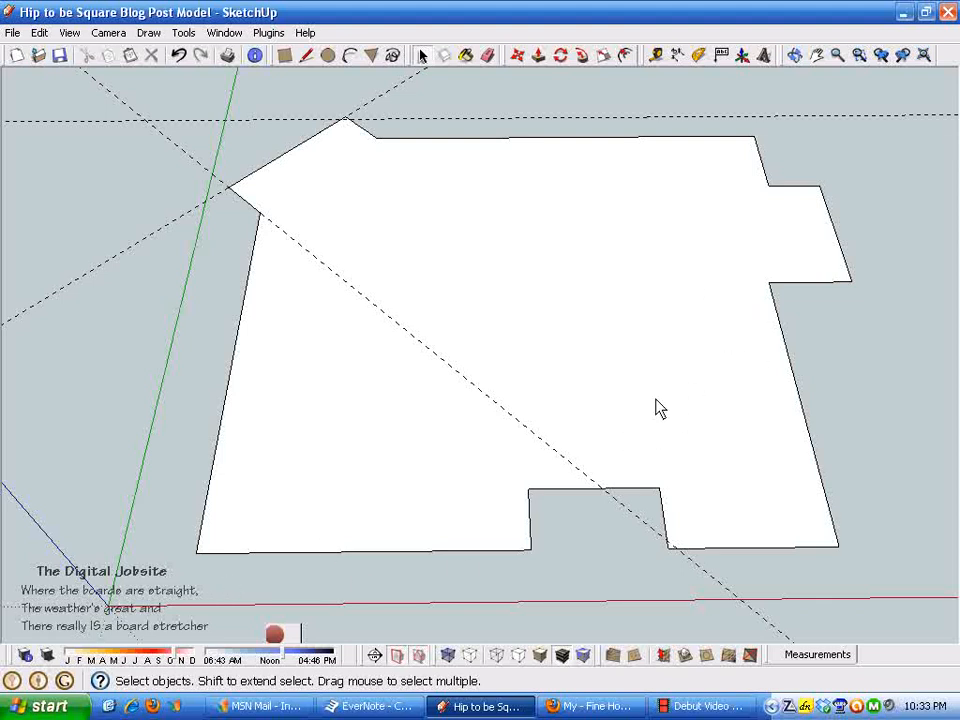
mouse_move(469, 533)
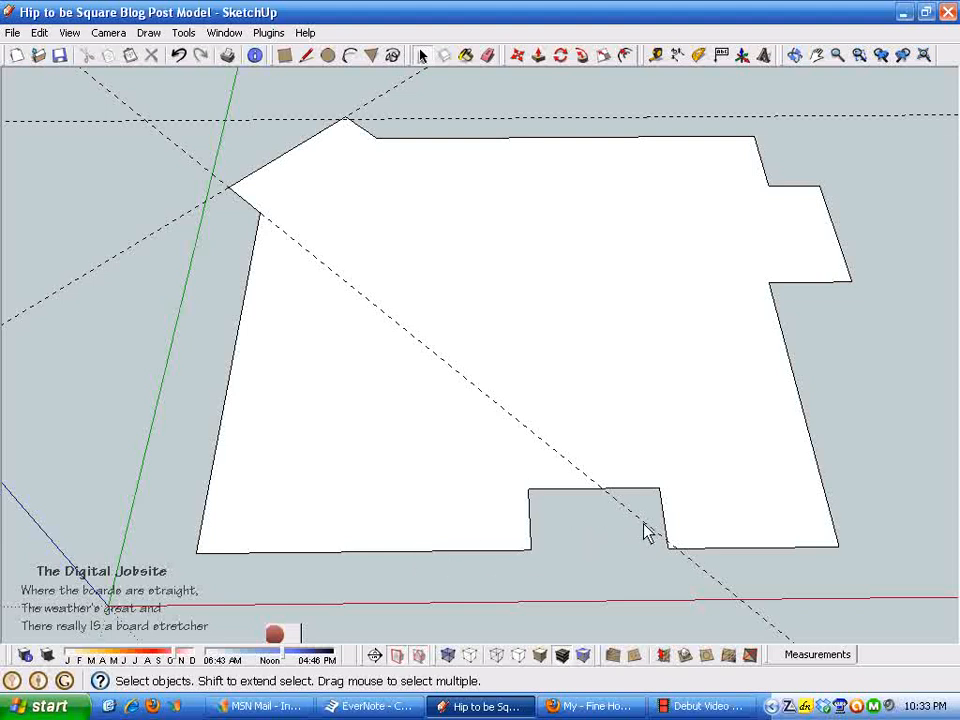
mouse_move(342, 146)
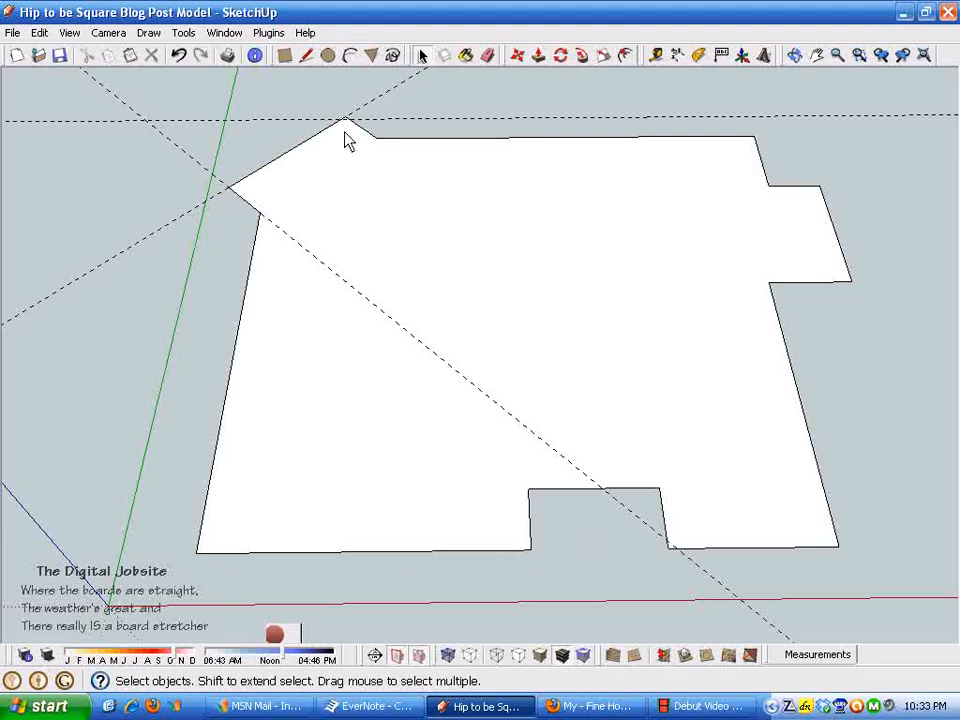
mouse_move(808, 282)
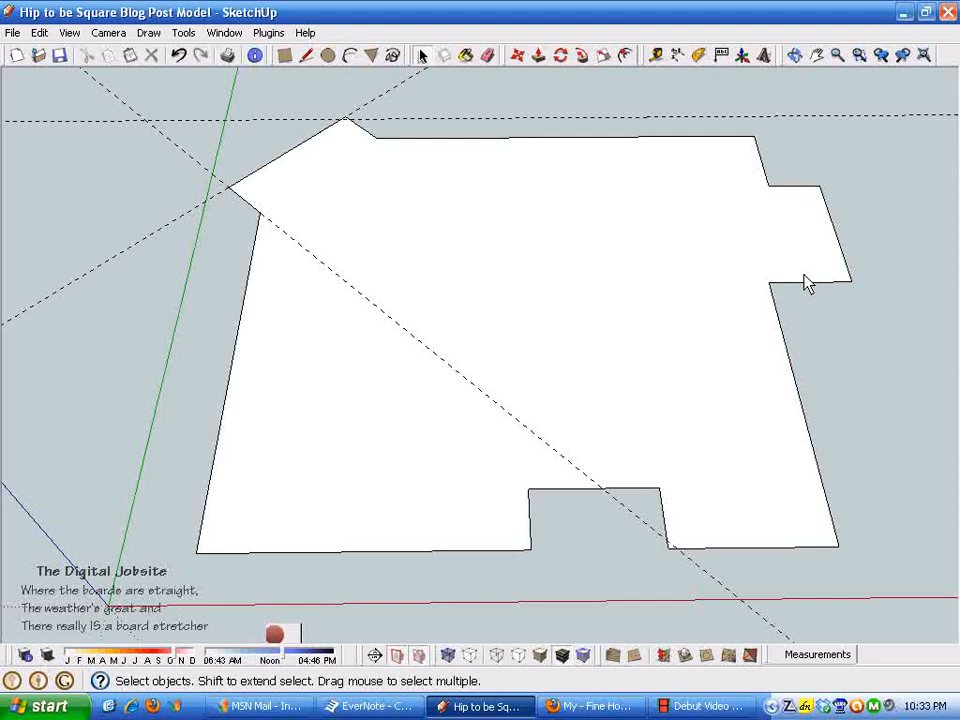
mouse_move(178, 576)
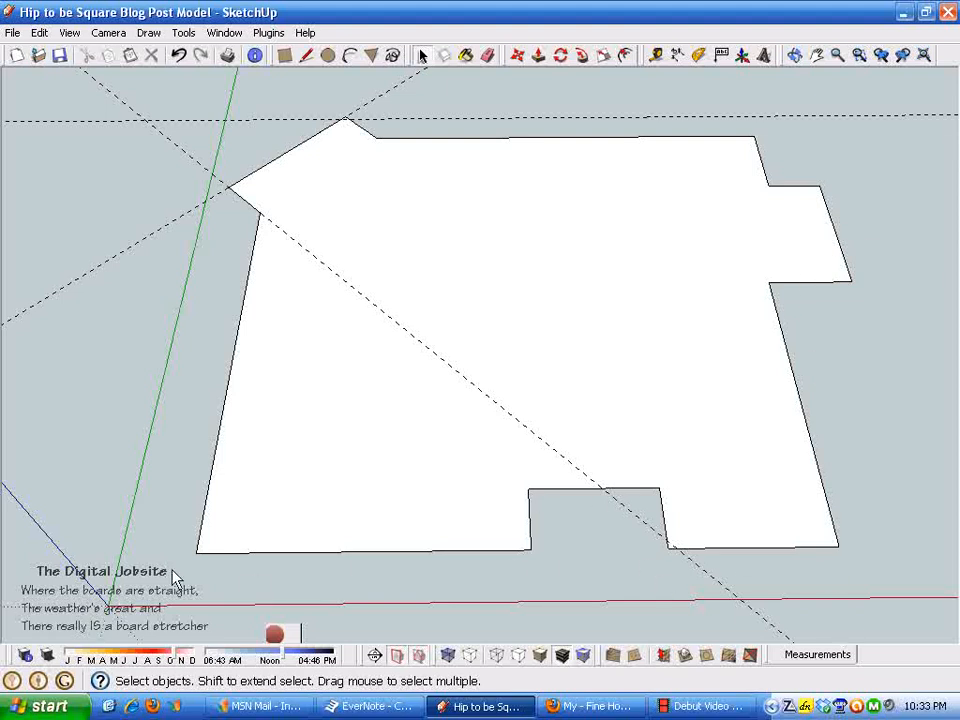
mouse_move(500, 595)
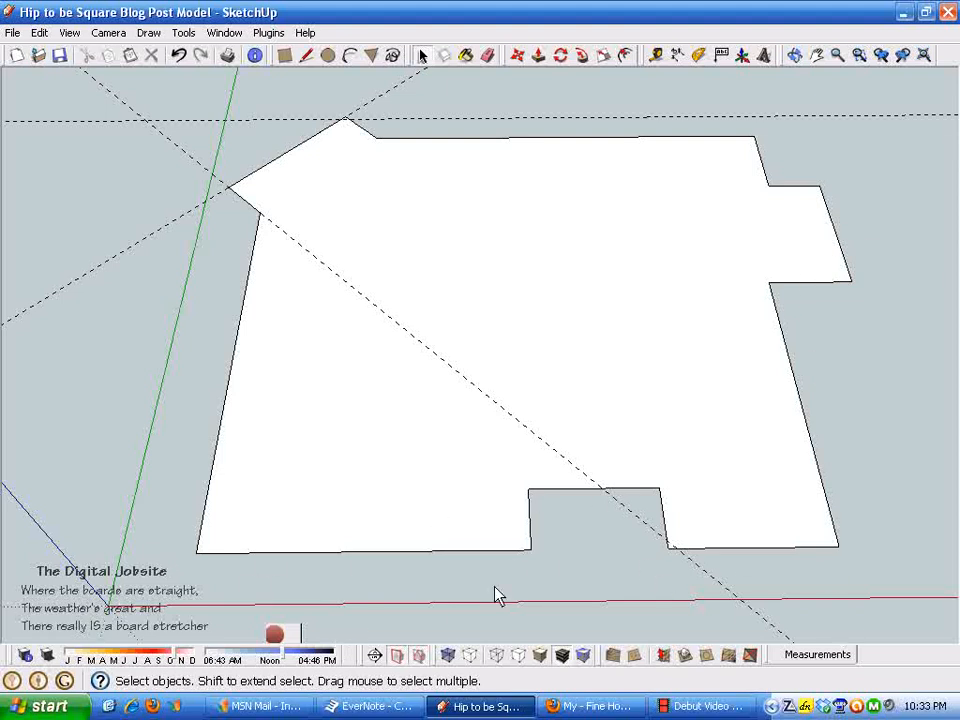
mouse_move(610, 589)
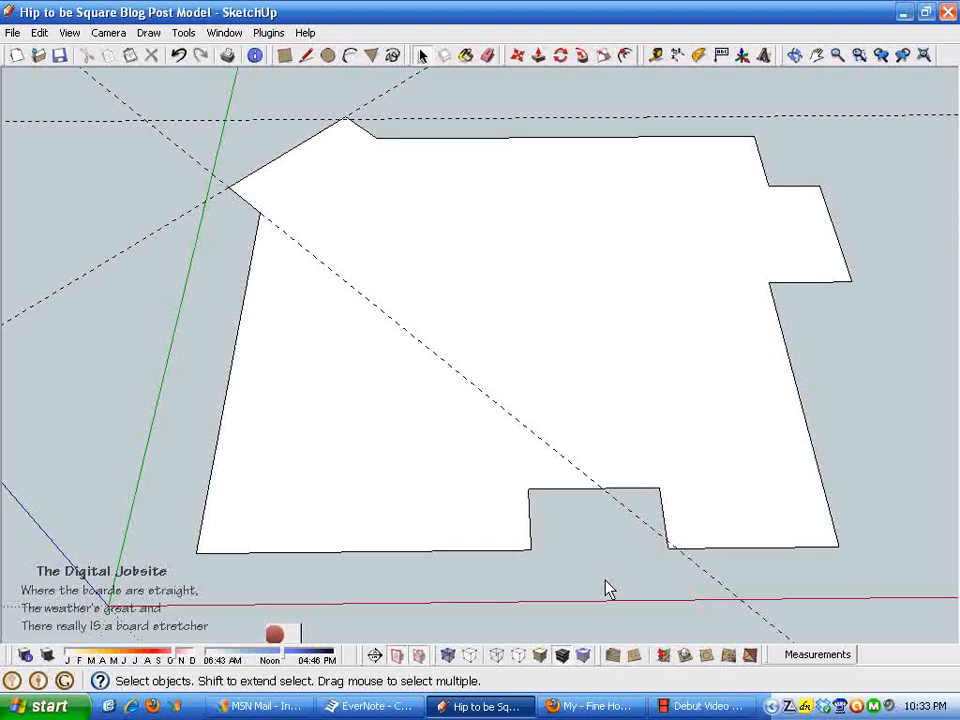
mouse_move(247, 297)
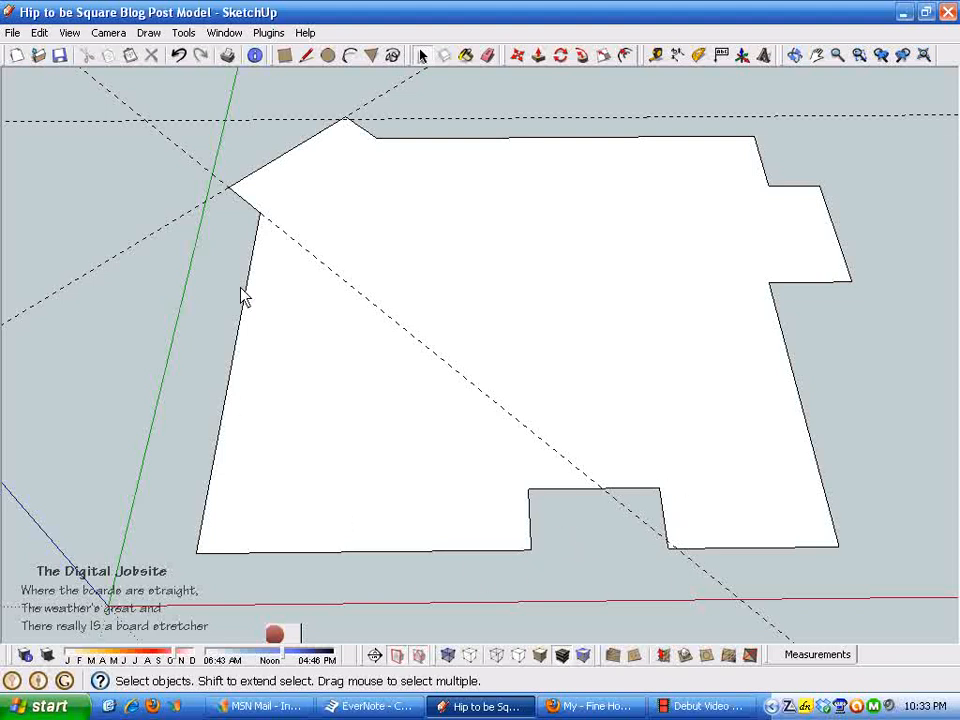
mouse_move(252, 215)
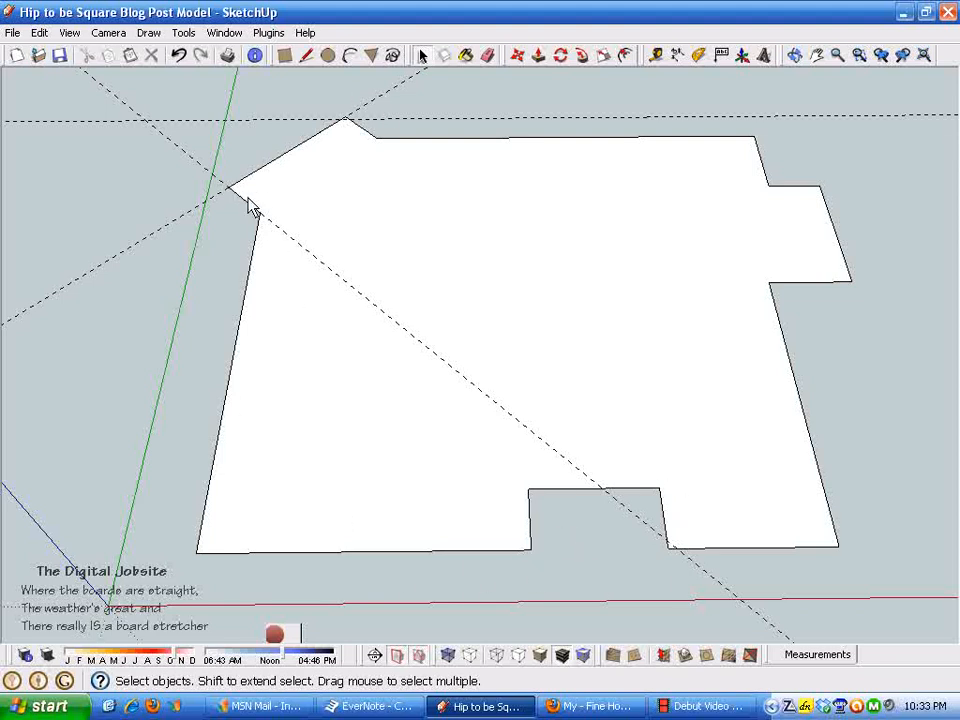
mouse_move(397, 182)
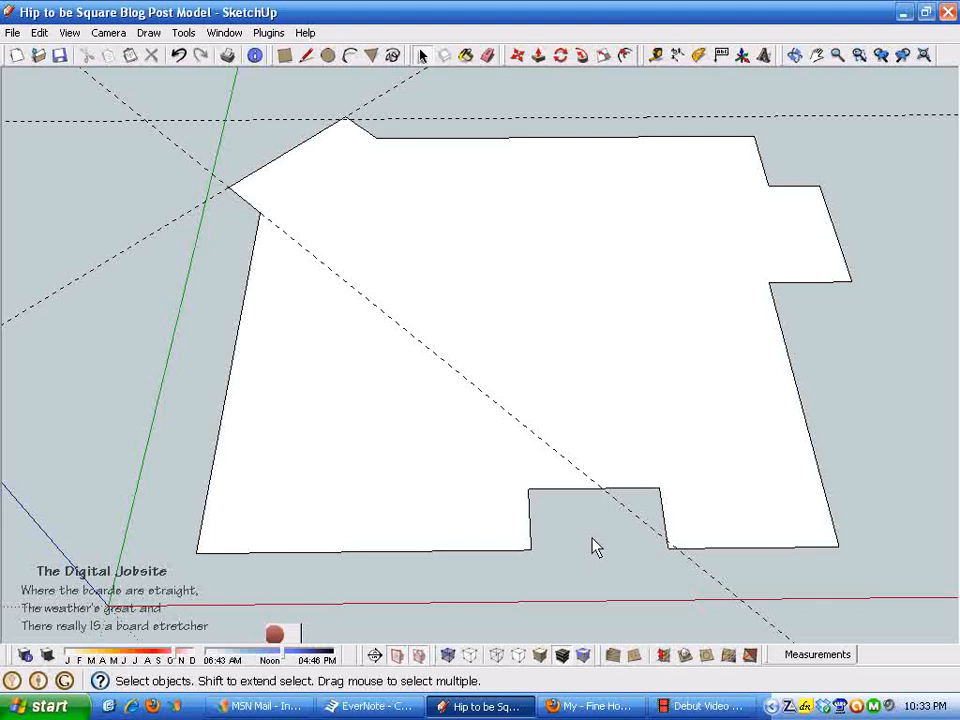
mouse_move(665, 277)
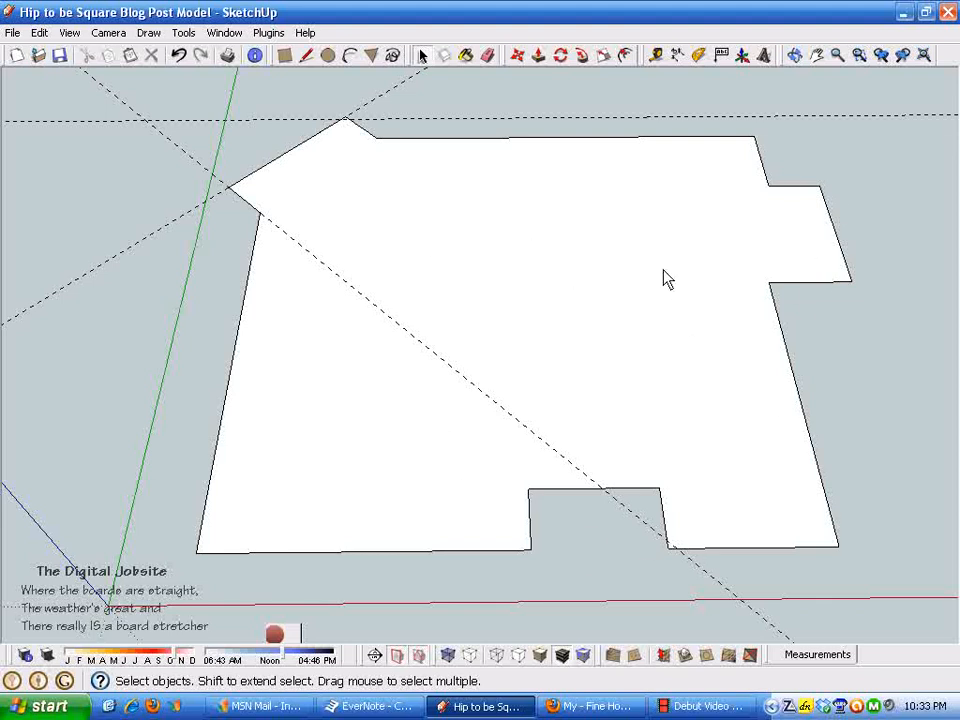
mouse_move(695, 317)
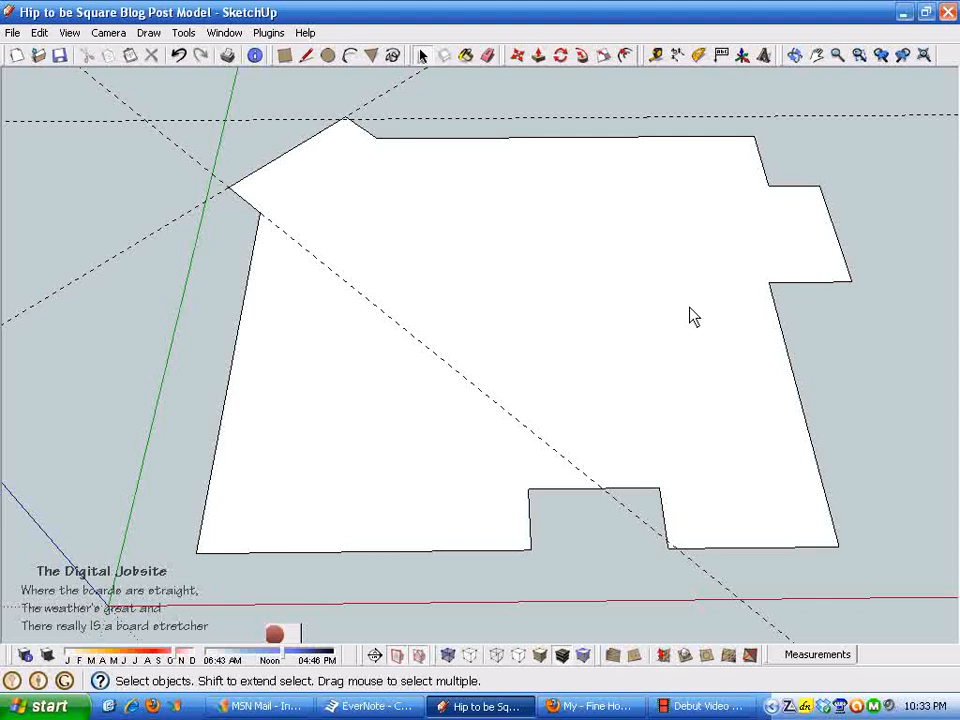
mouse_move(612, 339)
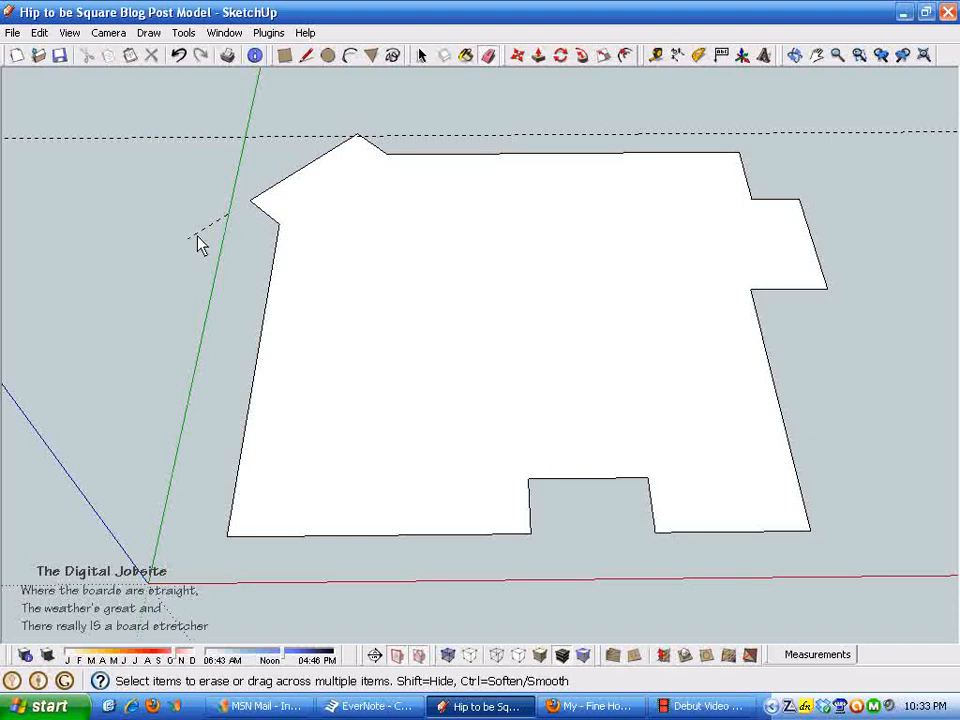
mouse_move(407, 239)
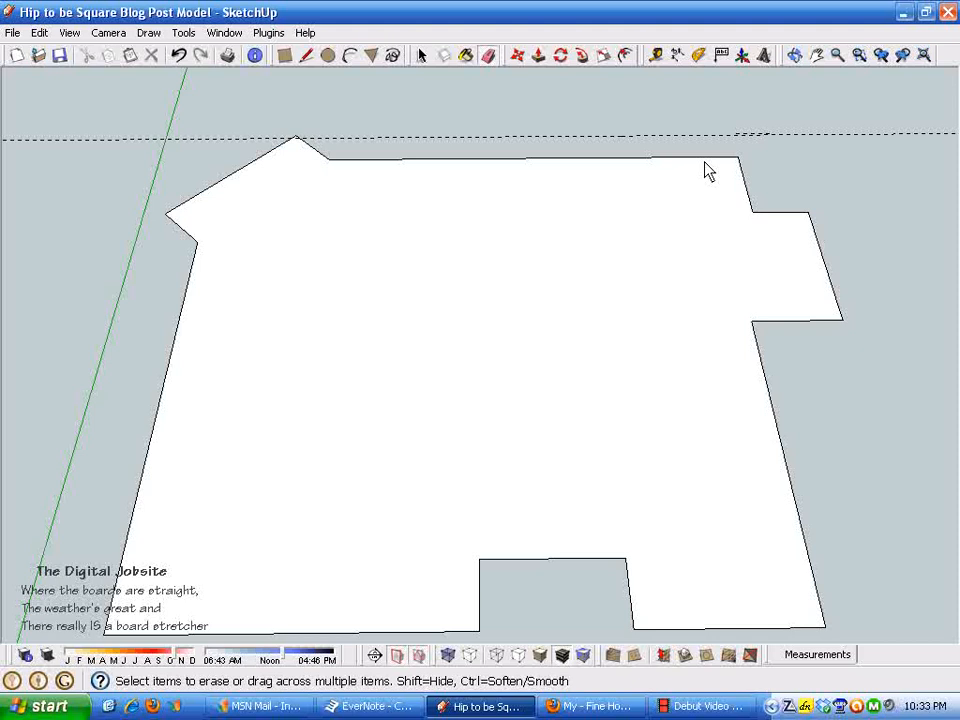
mouse_move(393, 496)
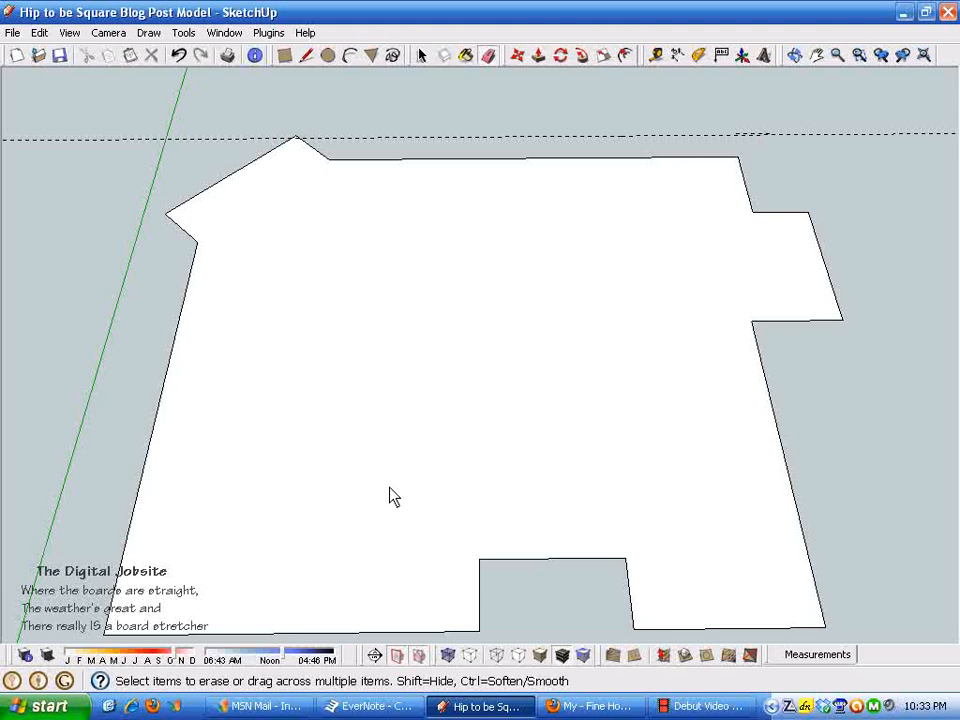
mouse_move(575, 156)
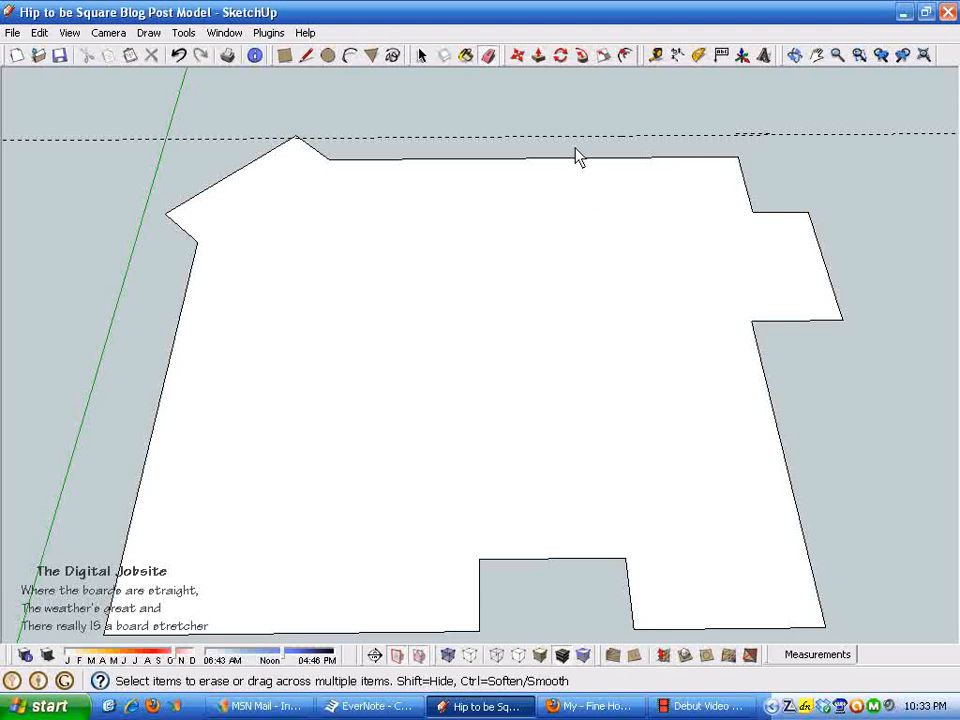
mouse_move(385, 153)
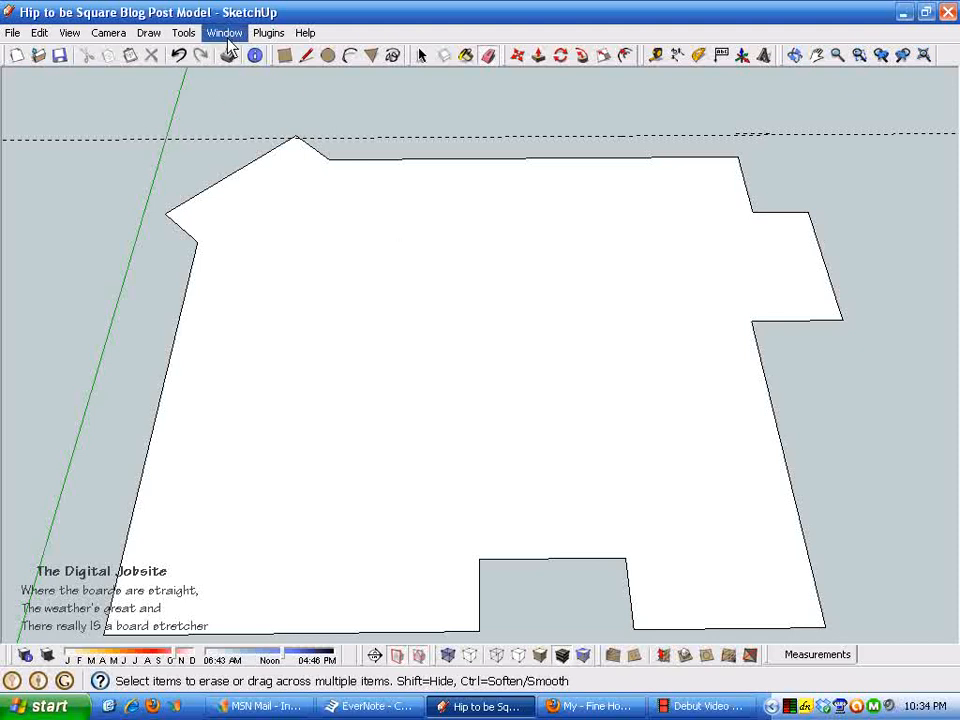
Confirm Model Info units are Architectural with 1/4" length precision, then close the dialog.
click(224, 33)
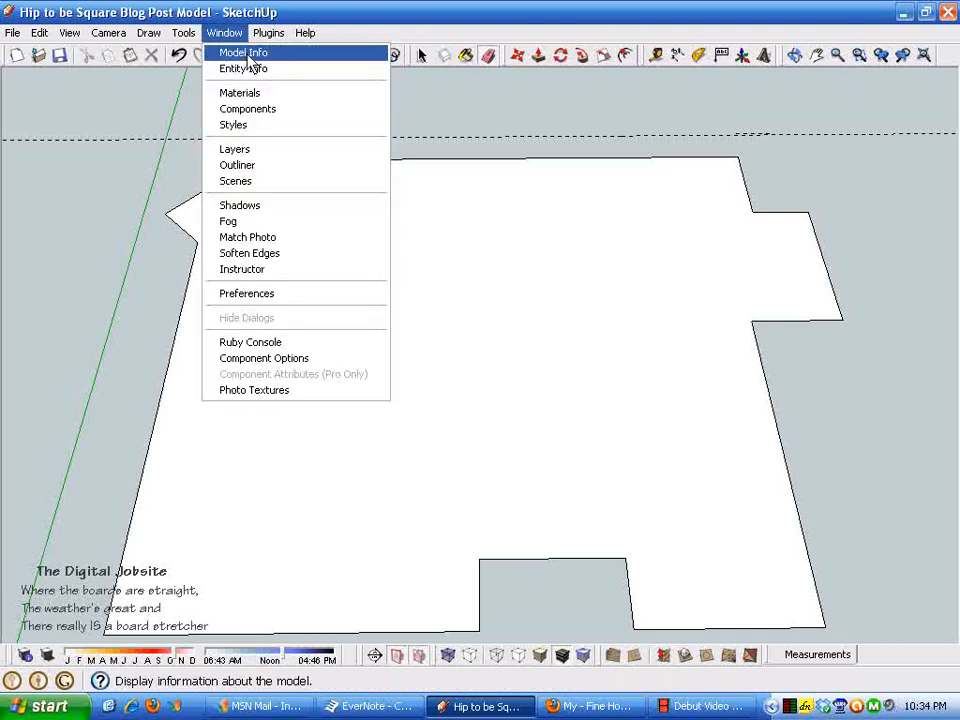
click(254, 52)
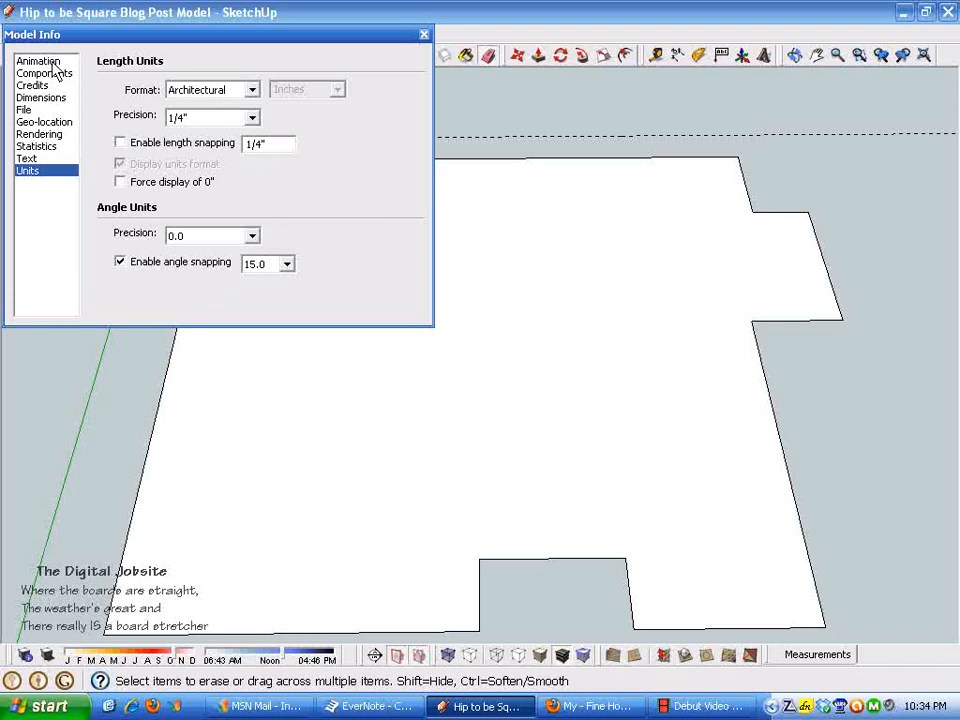
mouse_move(250, 110)
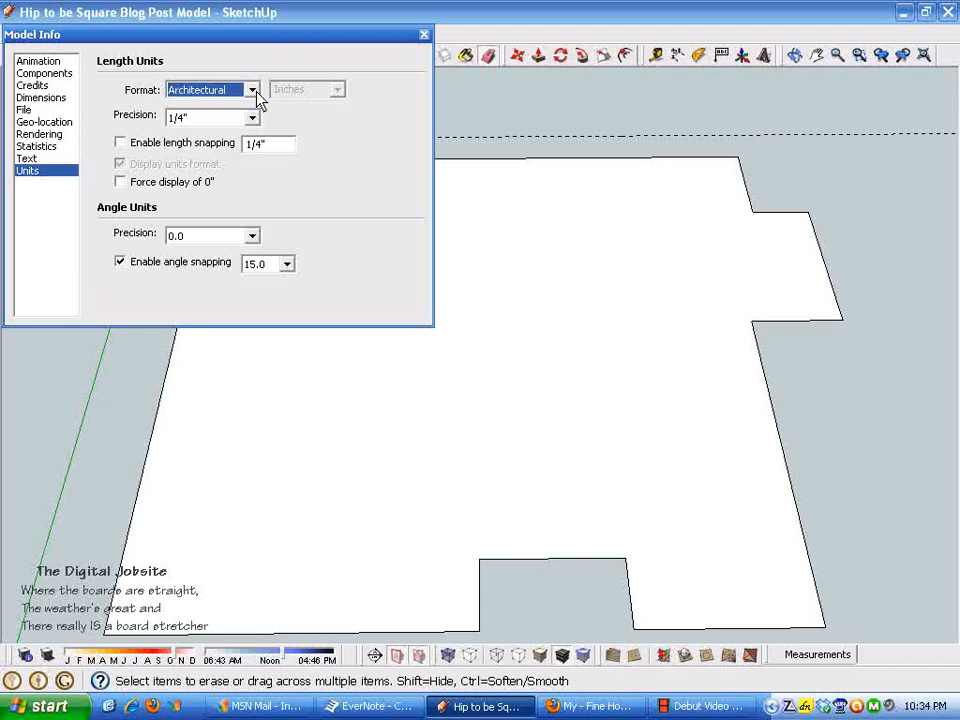
mouse_move(160, 130)
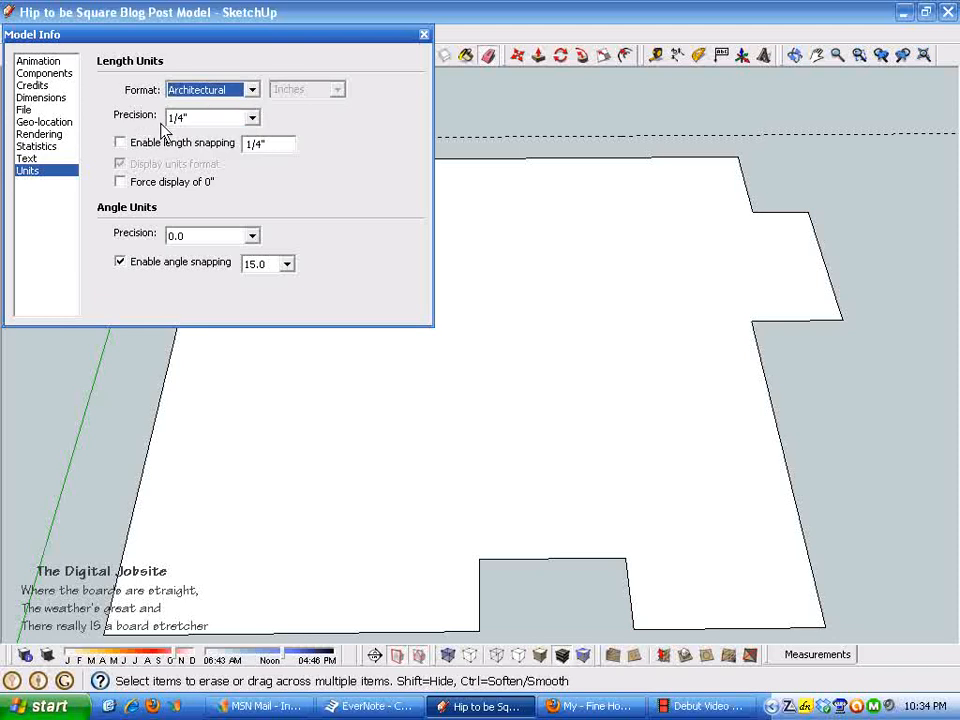
mouse_move(322, 118)
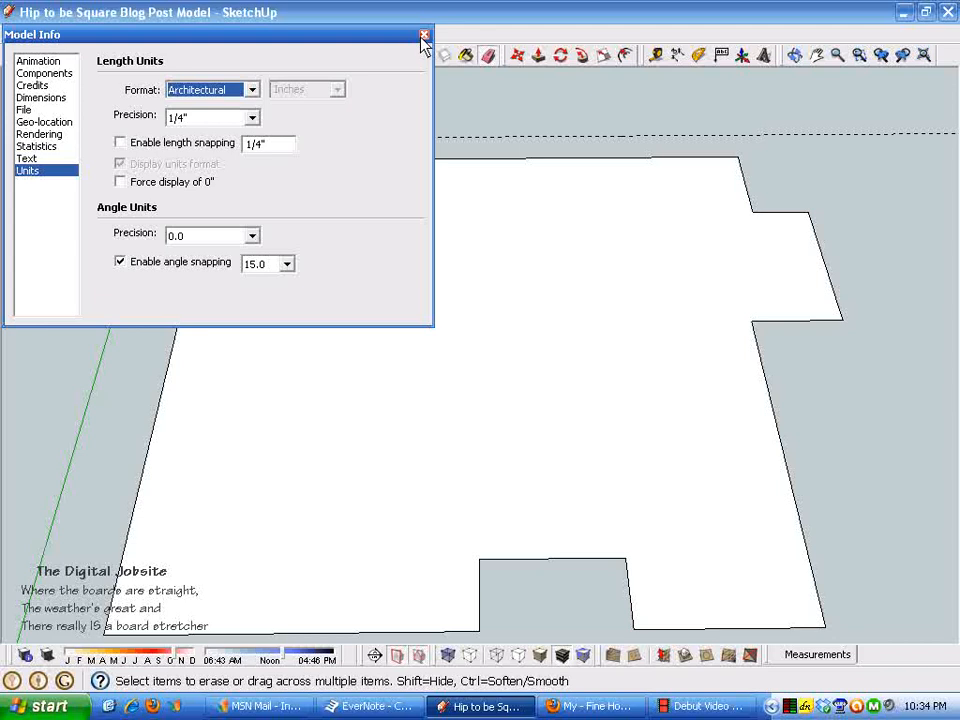
click(419, 34)
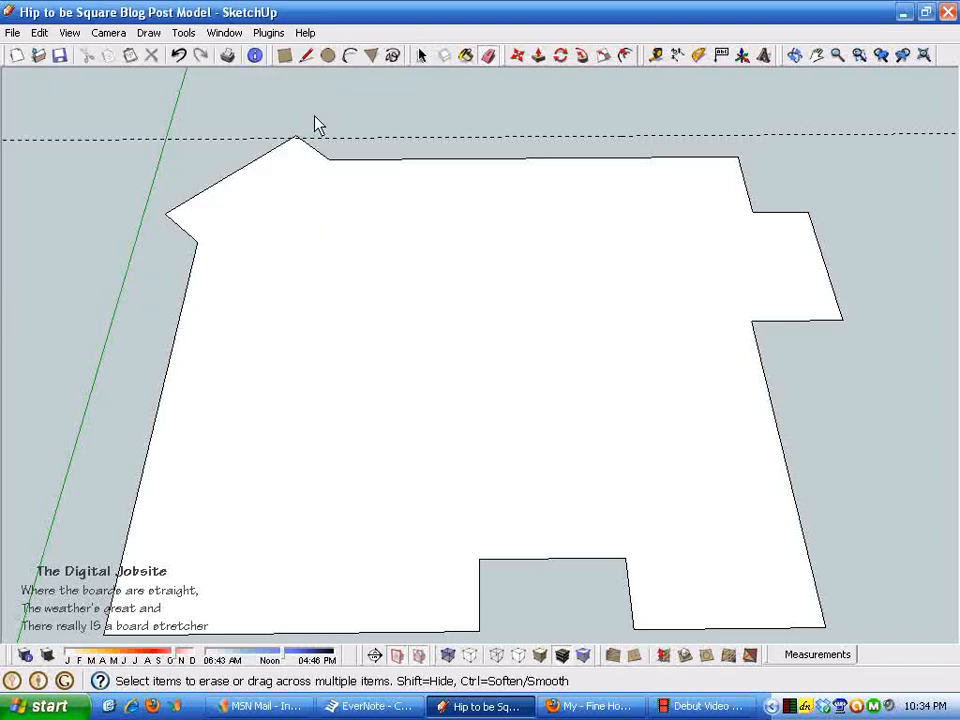
mouse_move(359, 426)
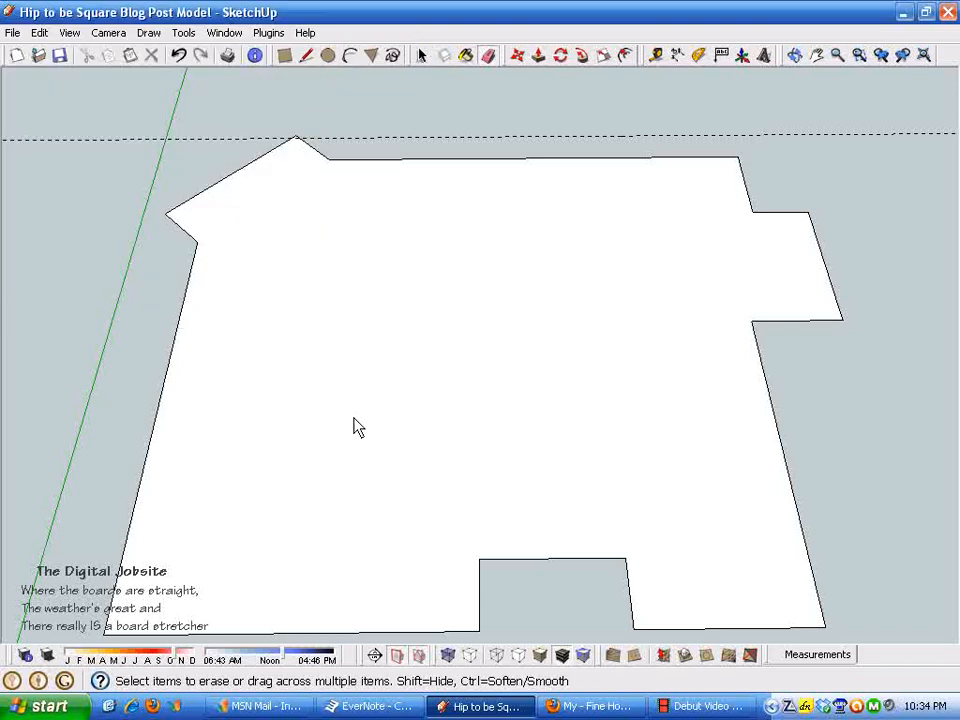
mouse_move(370, 343)
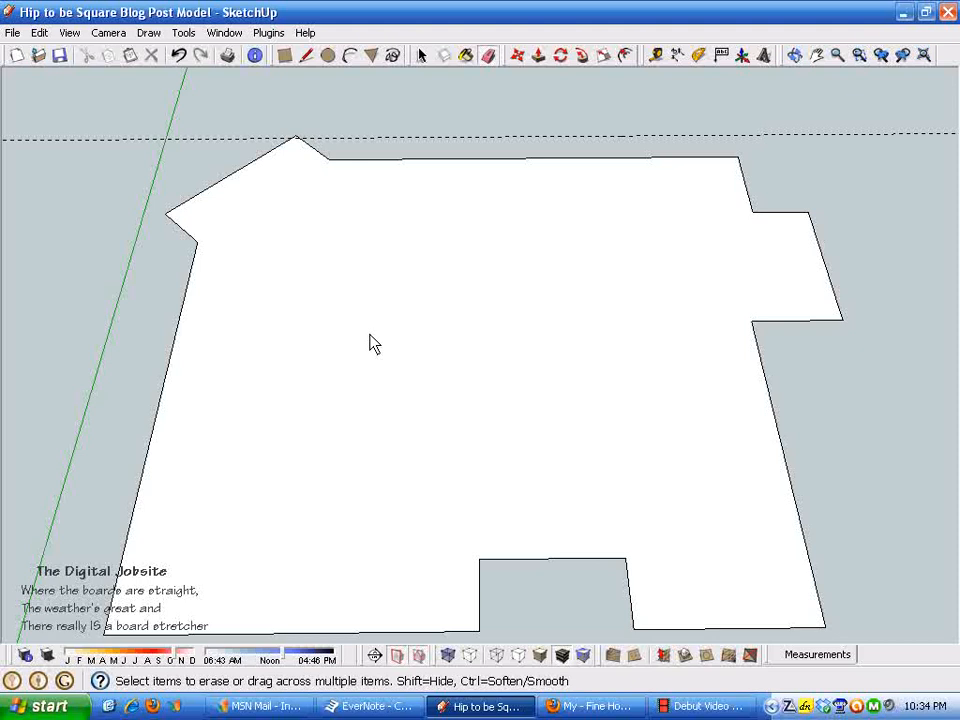
mouse_move(575, 422)
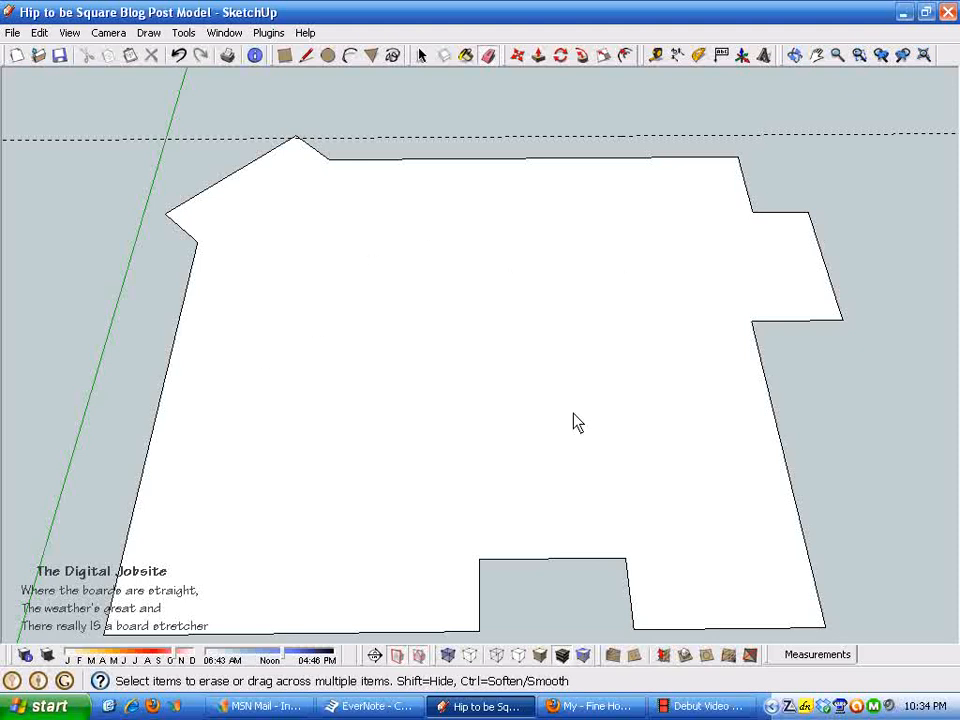
mouse_move(290, 153)
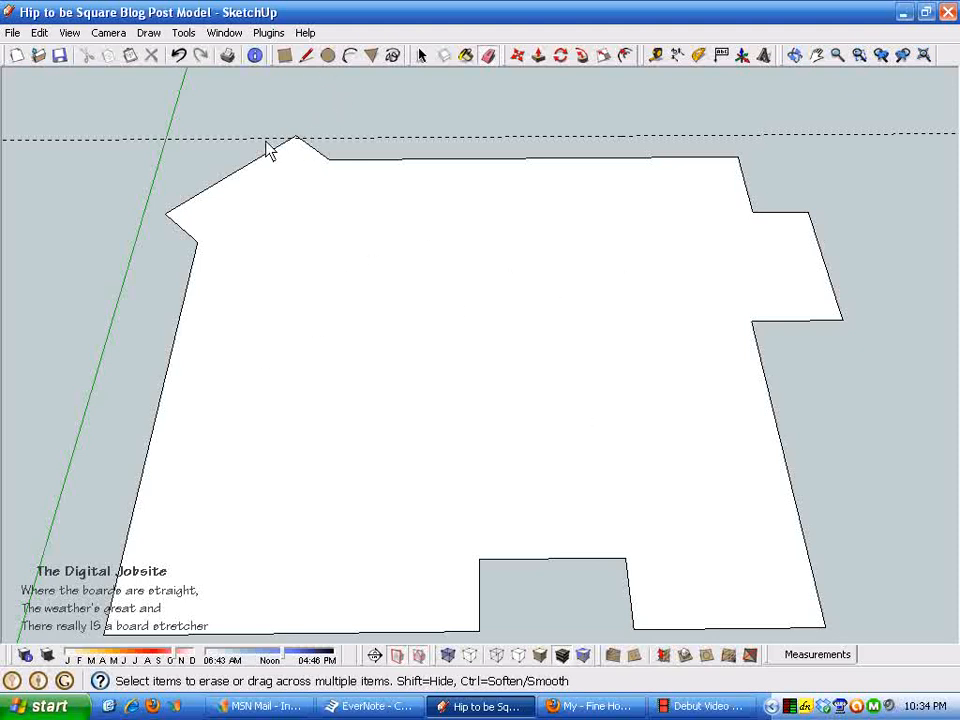
mouse_move(375, 241)
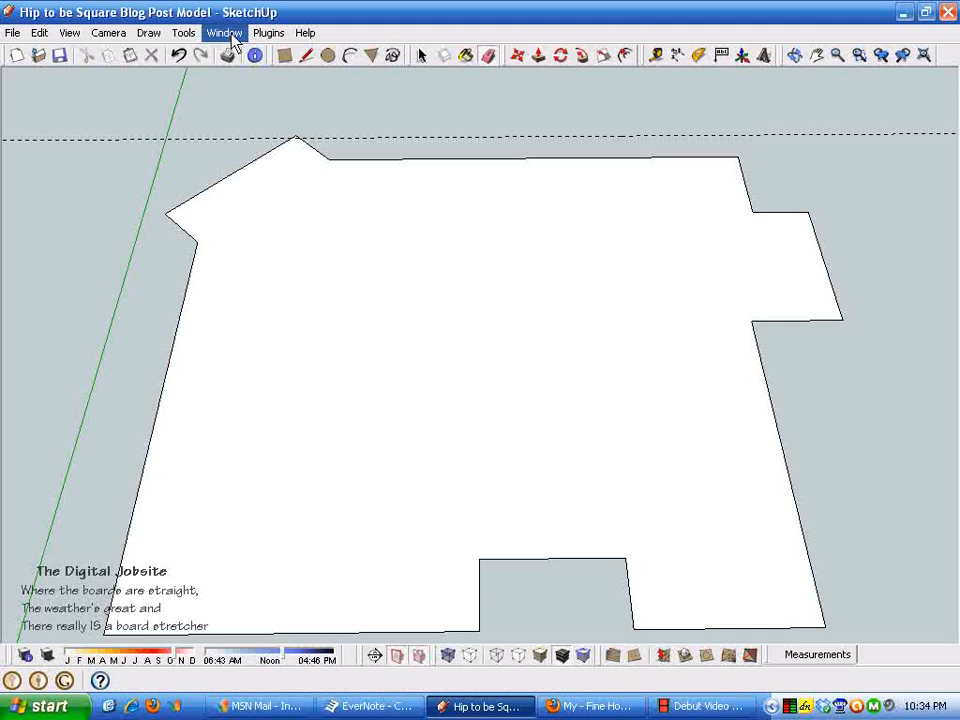
click(222, 33)
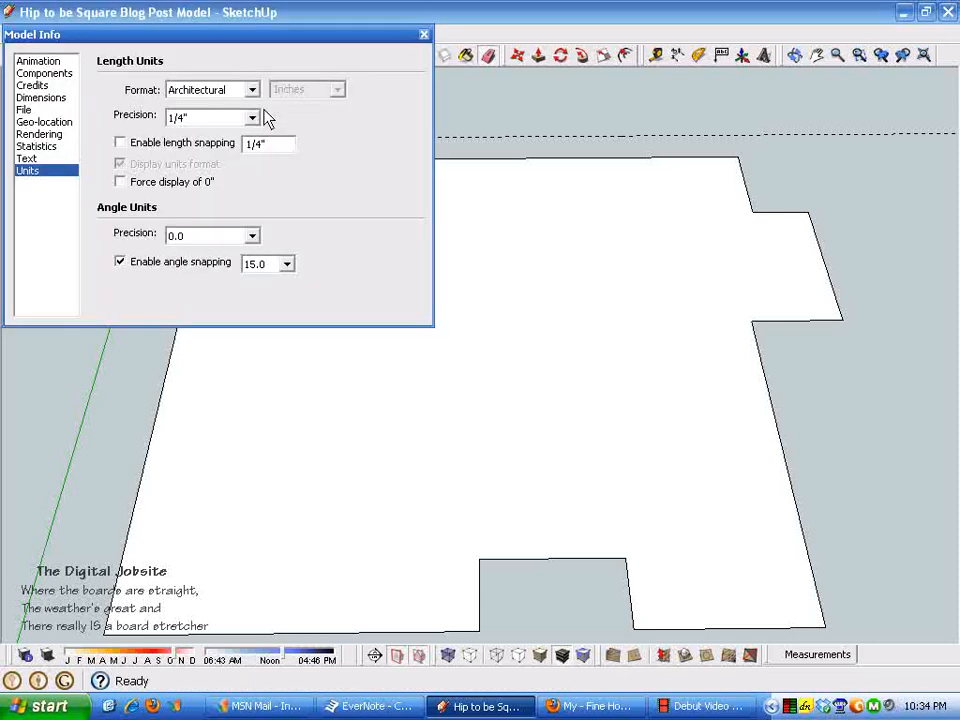
click(253, 117)
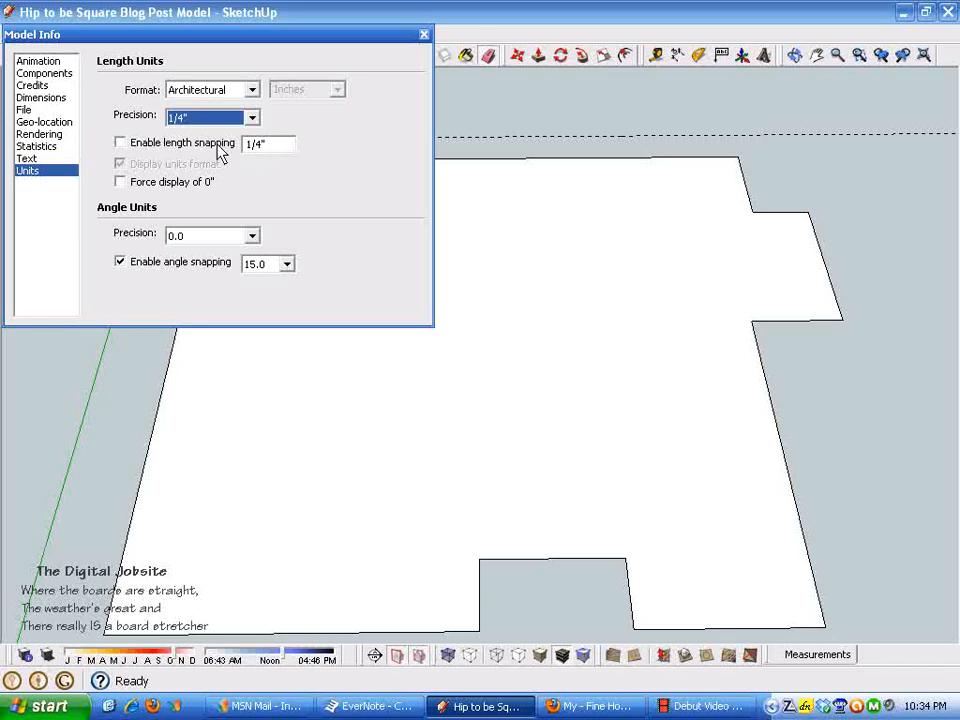
click(420, 34)
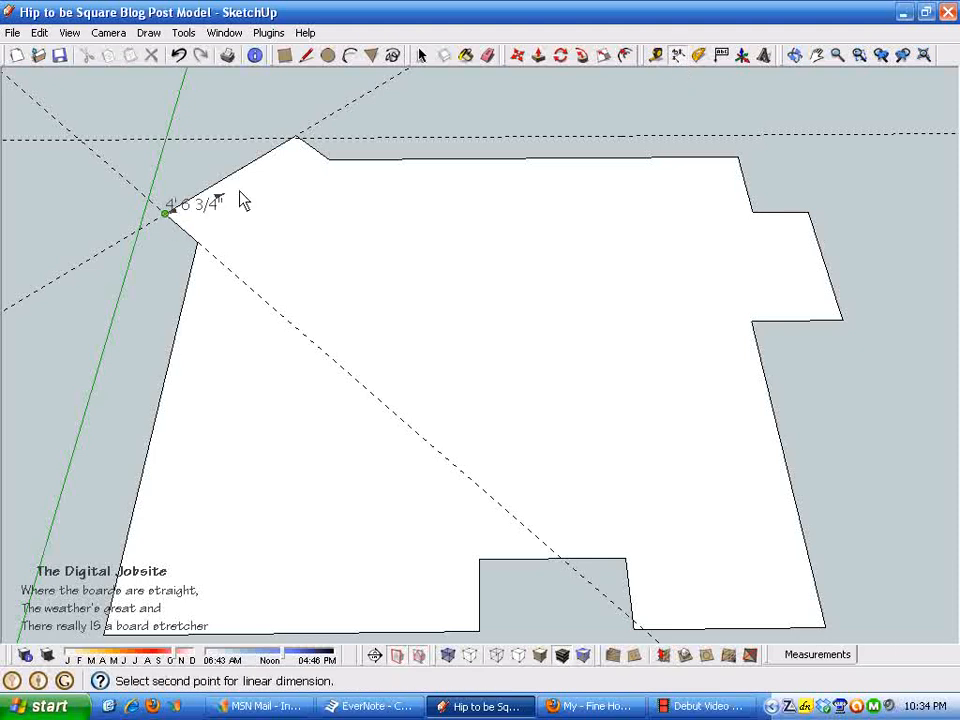
Place the 12' and 4' dimensions on the two angled upper-left walls.
click(280, 167)
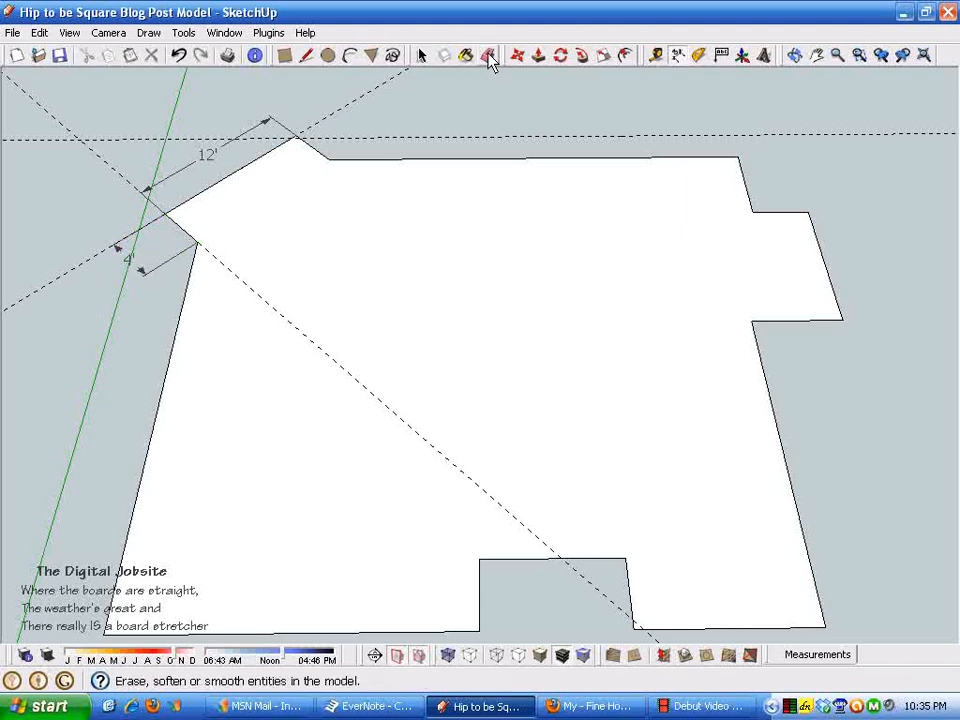
Erase the old floor face, rebuild it, and reverse its face orientation.
click(482, 54)
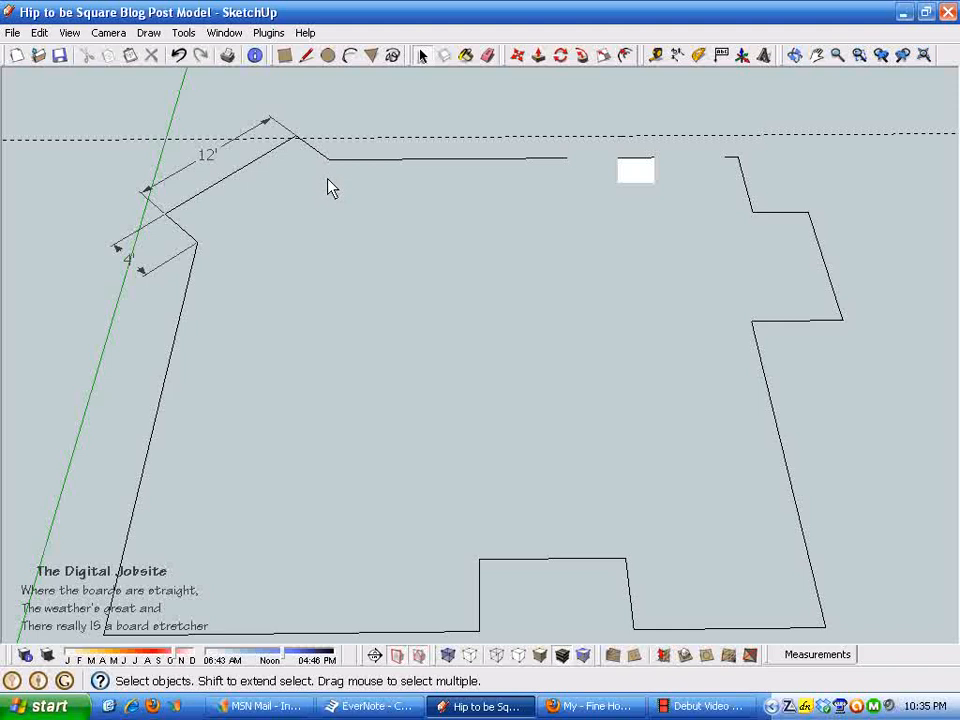
mouse_move(718, 160)
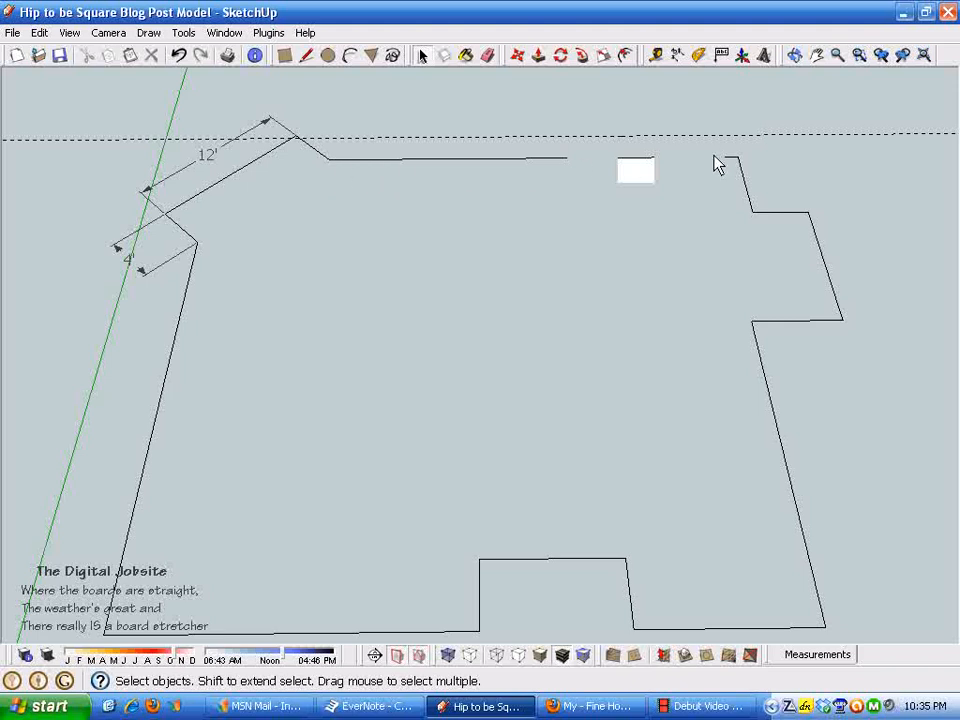
mouse_move(340, 216)
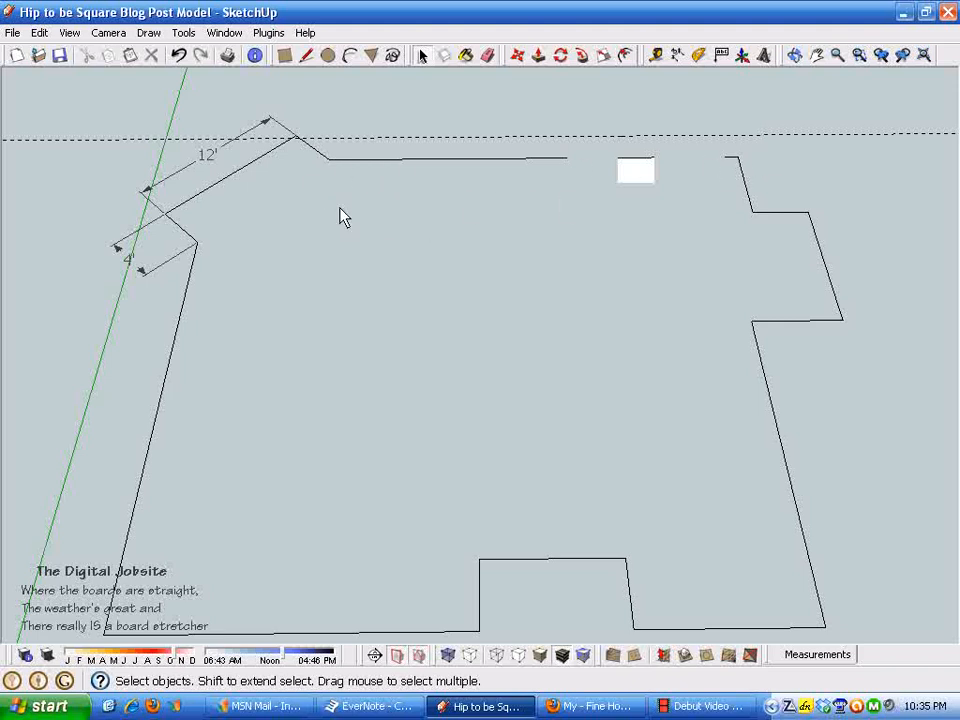
mouse_move(333, 167)
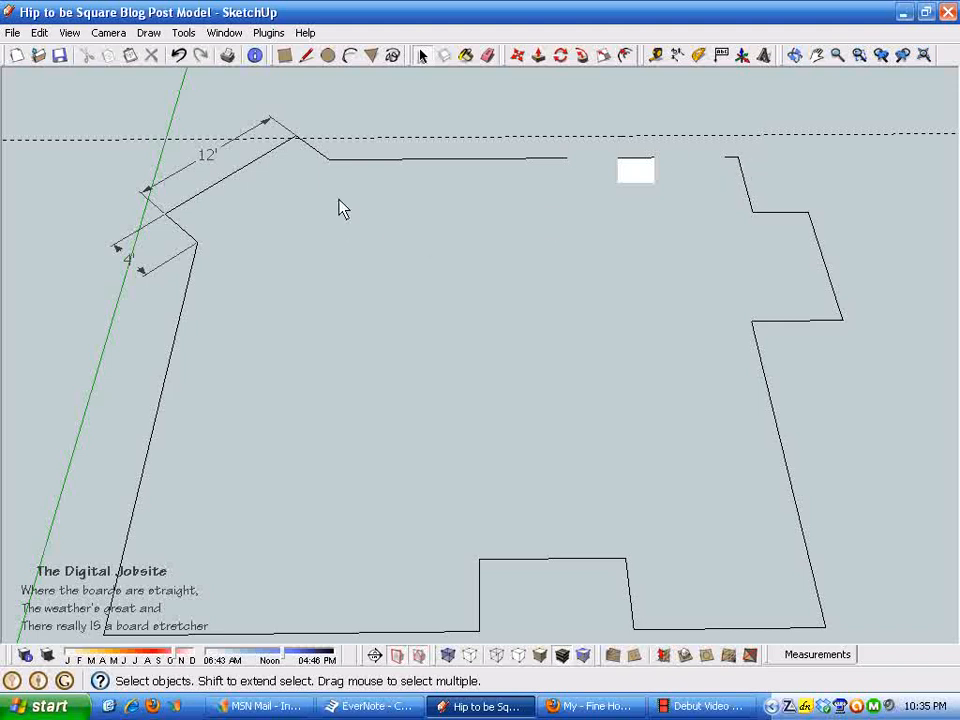
mouse_move(575, 172)
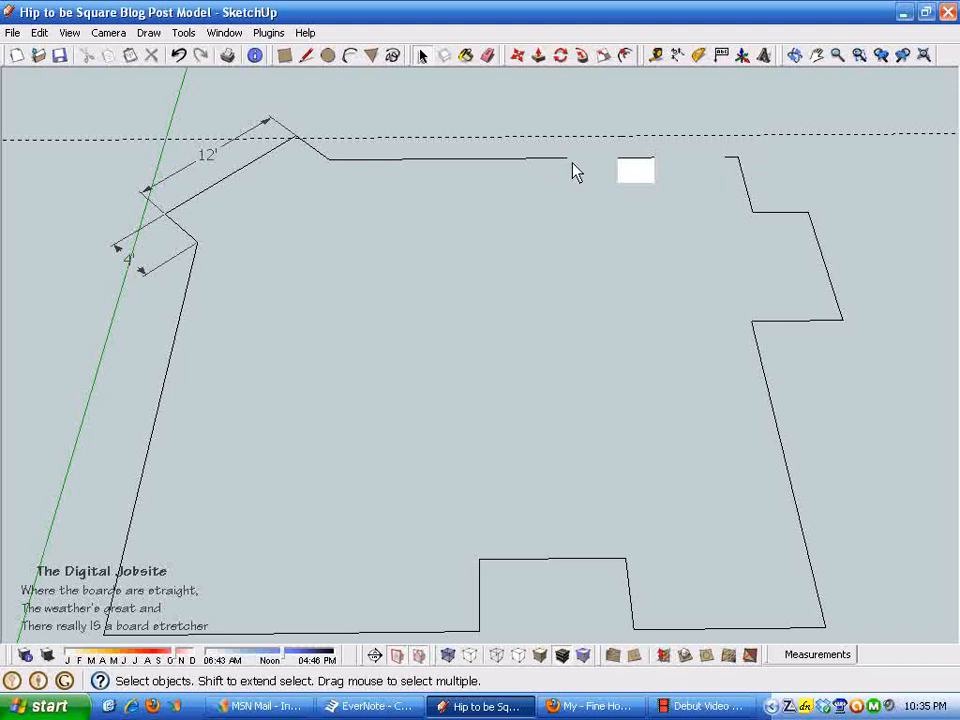
mouse_move(597, 107)
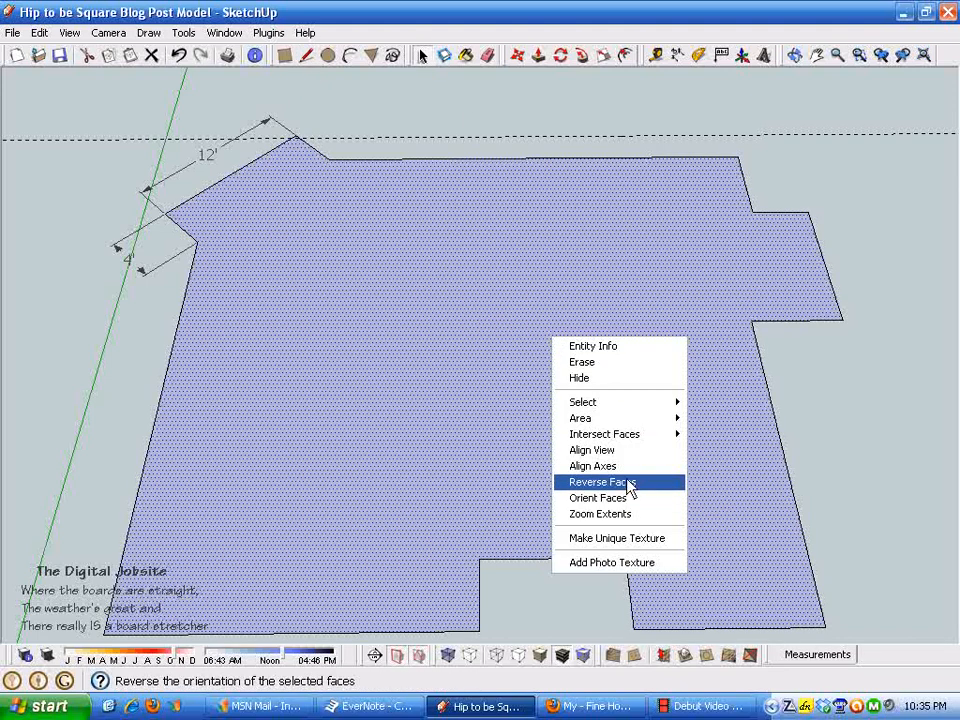
click(602, 481)
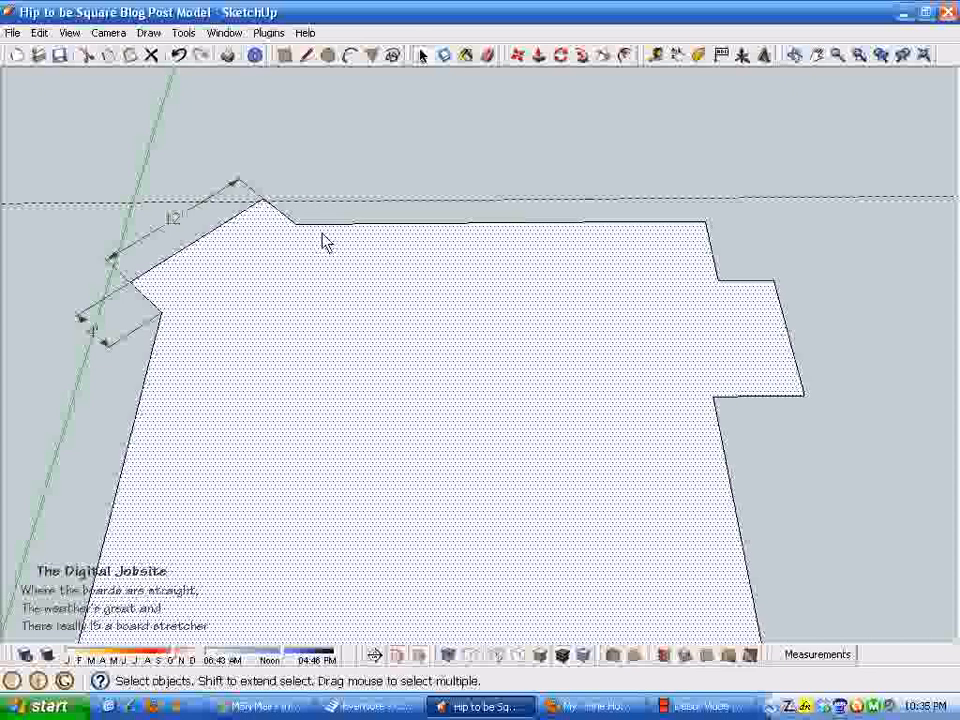
mouse_move(554, 252)
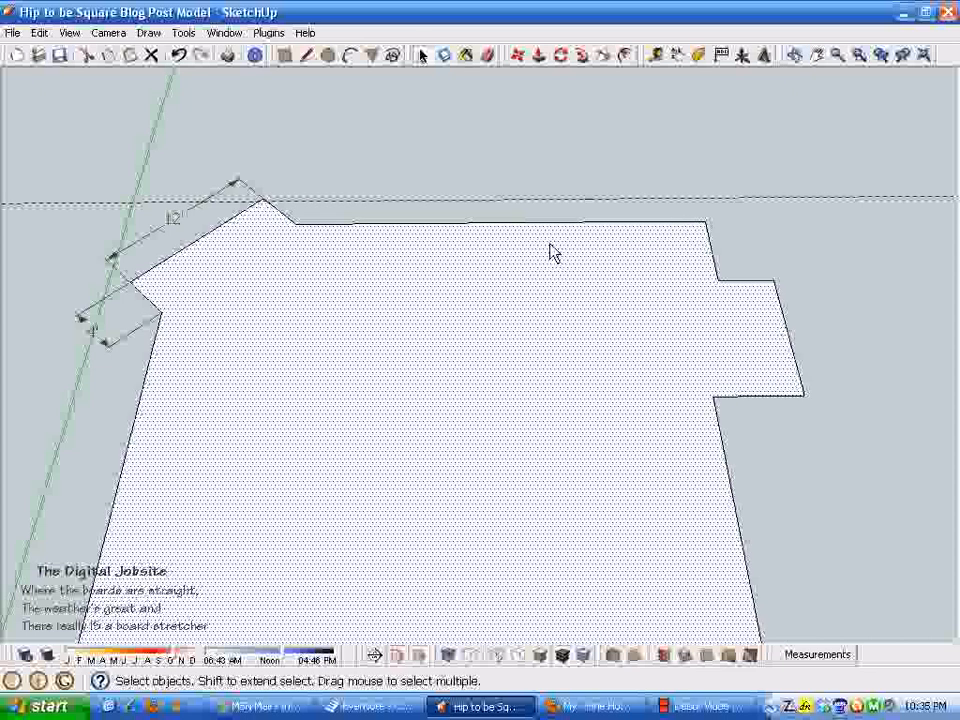
click(806, 55)
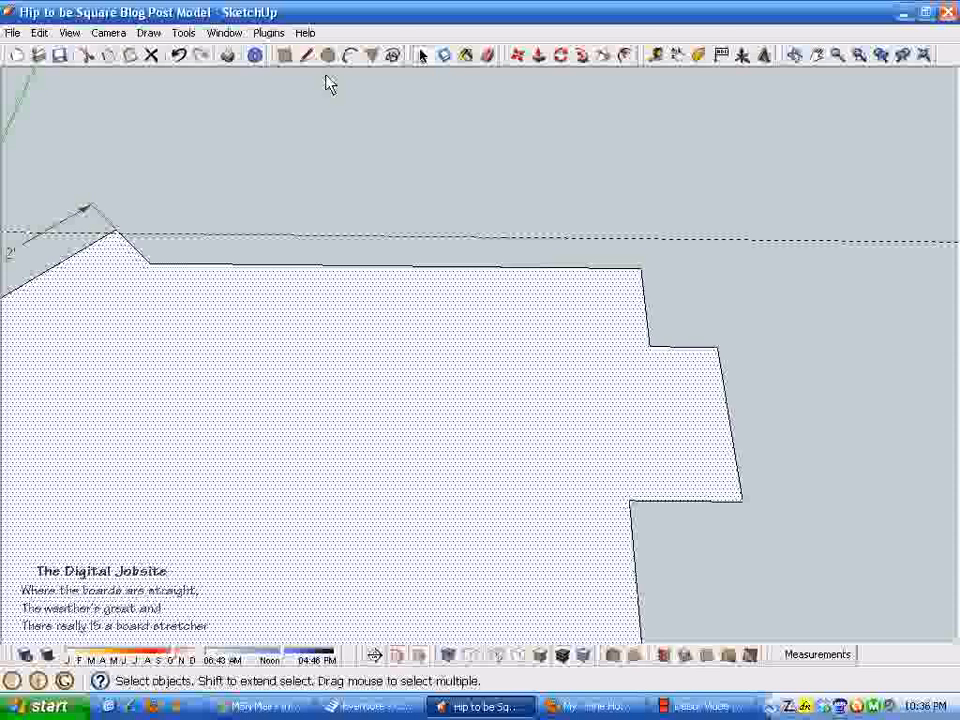
mouse_move(410, 123)
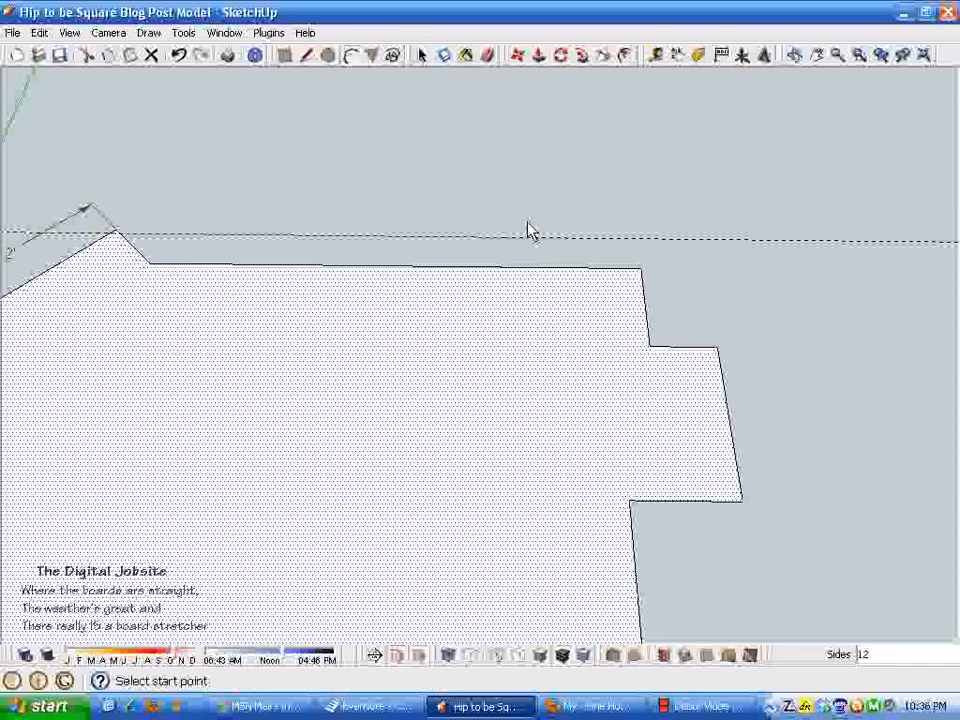
mouse_move(647, 242)
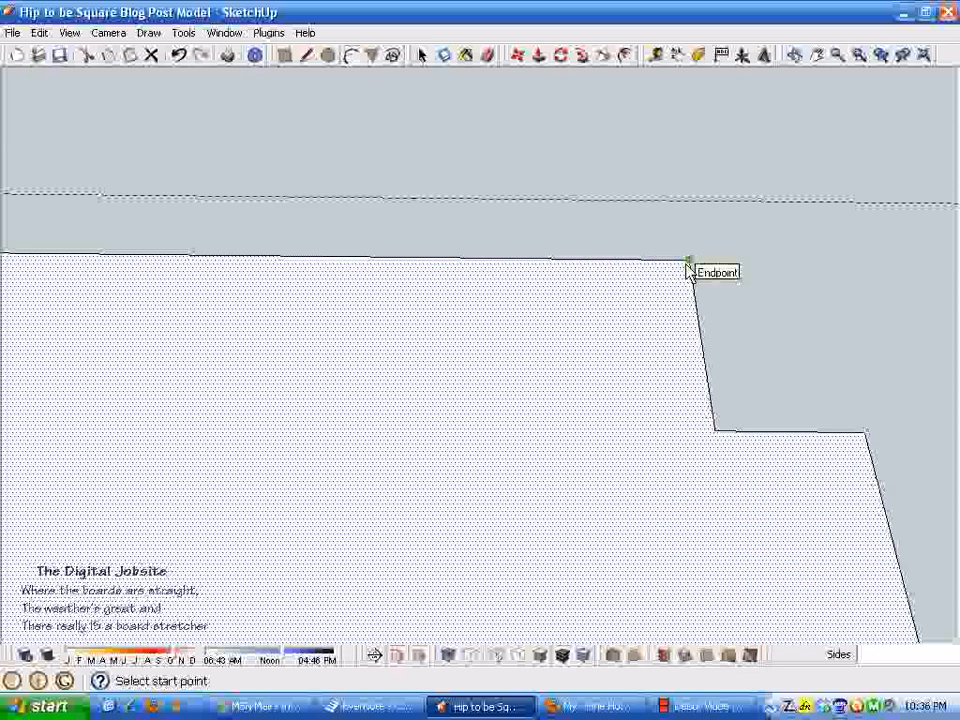
mouse_move(674, 270)
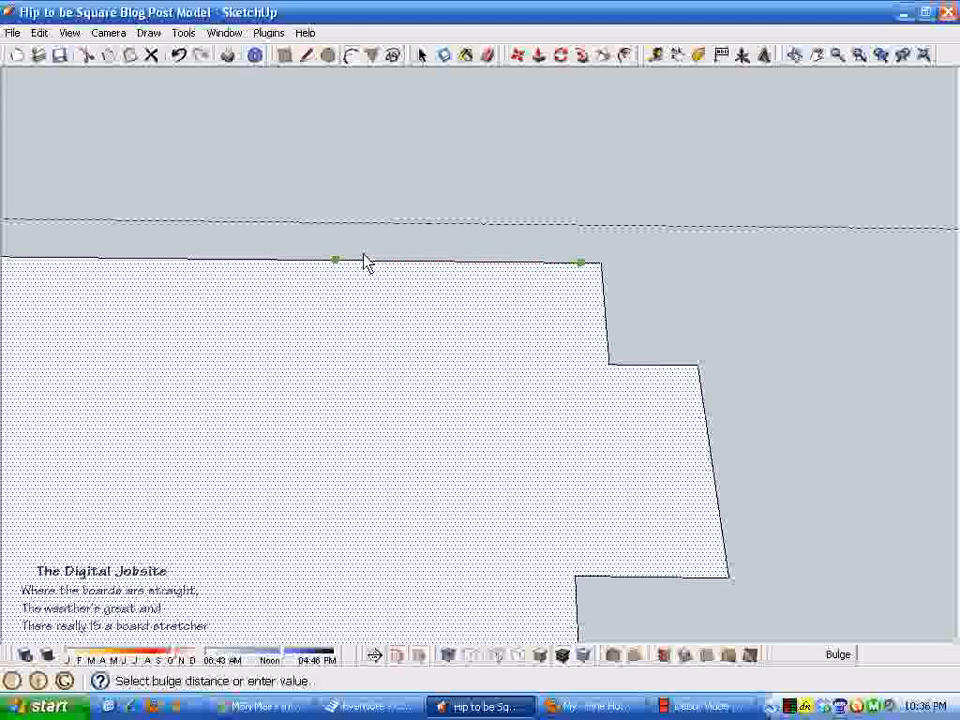
mouse_move(422, 265)
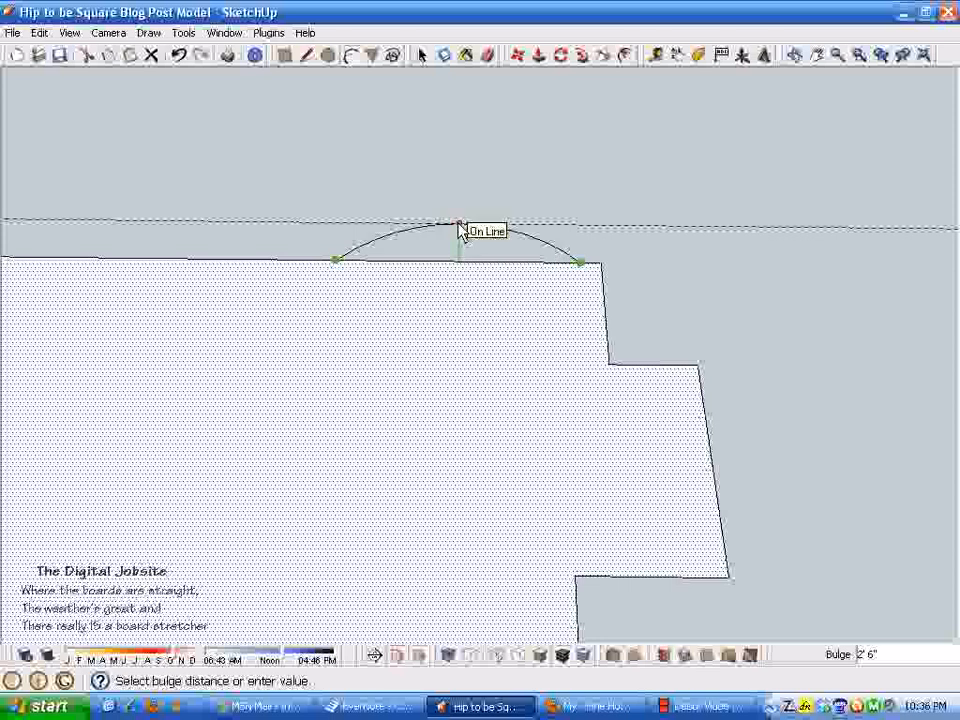
Set the bow-window arc's bulge to 2' 6" on the top wall.
click(460, 222)
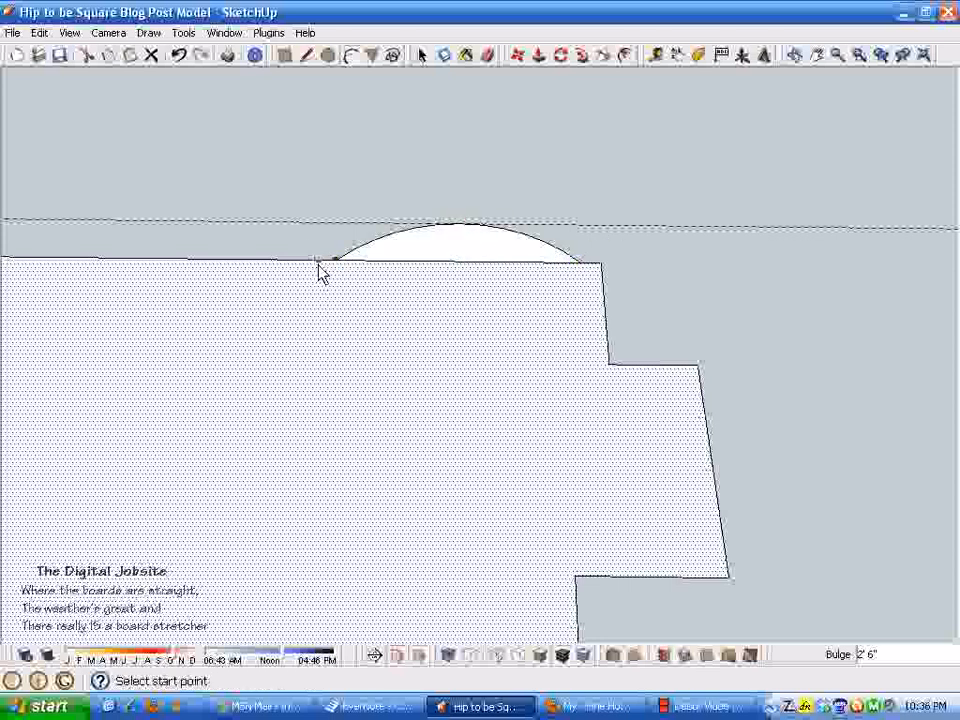
mouse_move(457, 270)
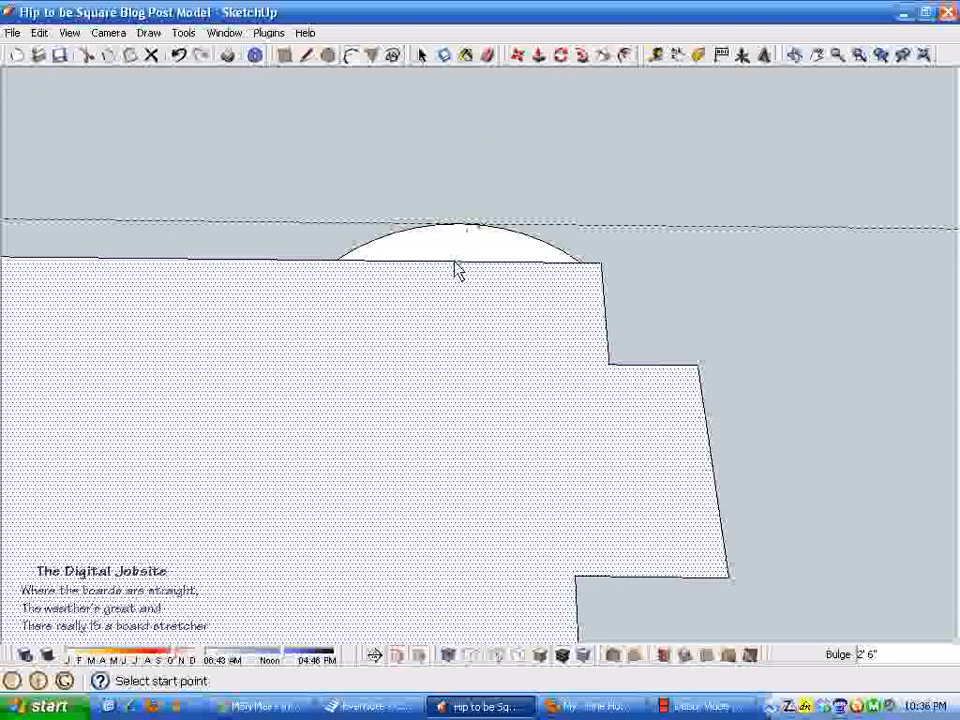
click(487, 54)
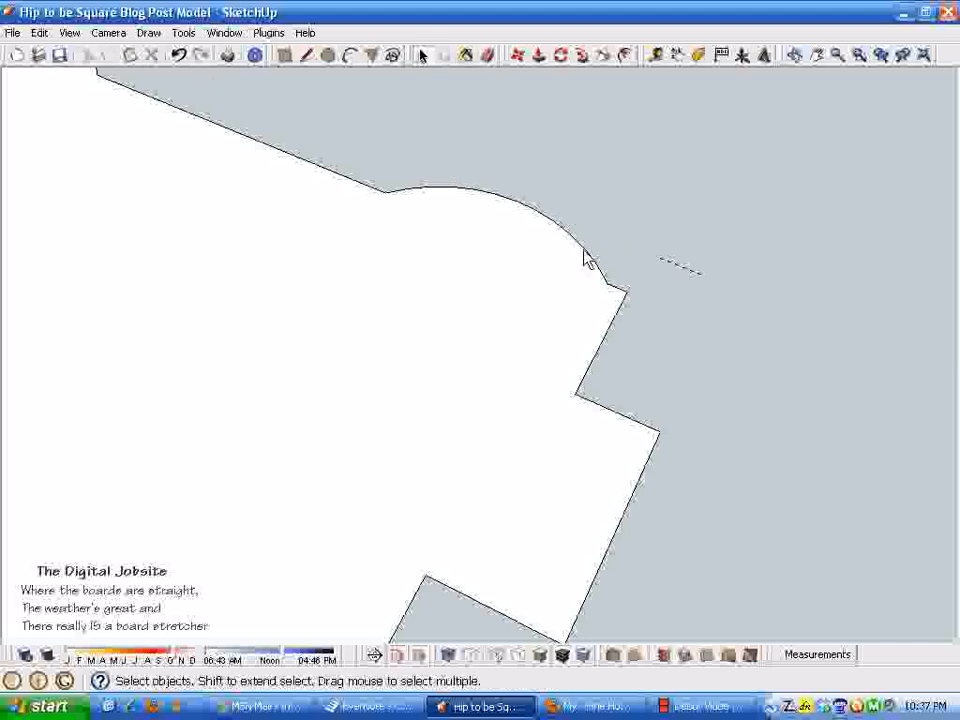
Add a center point to the bow-window arc via Point at Center.
click(585, 255)
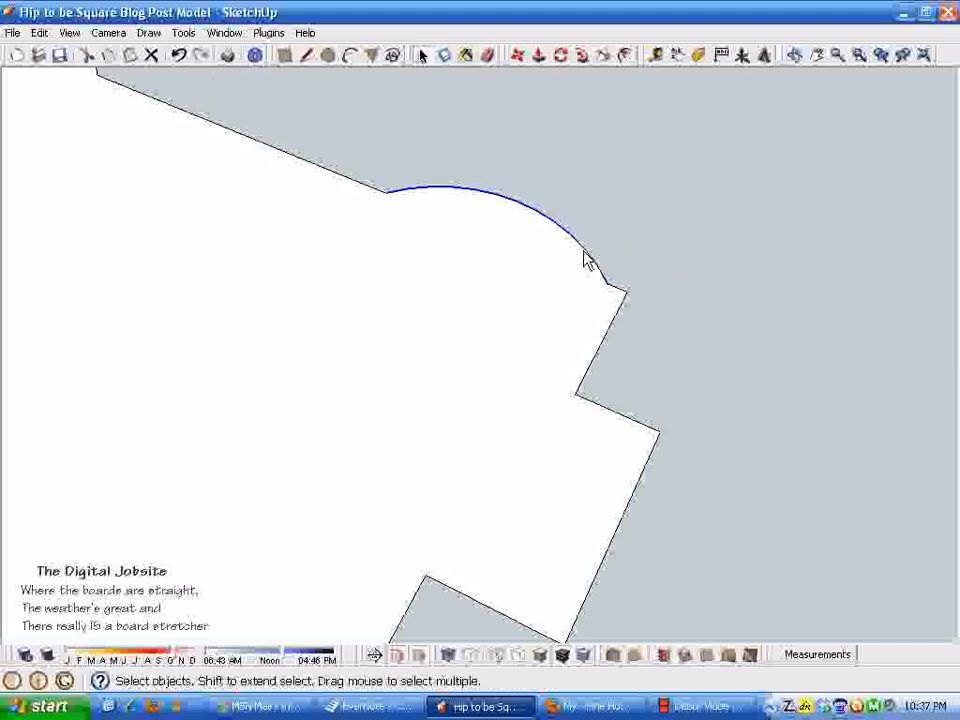
right_click(583, 256)
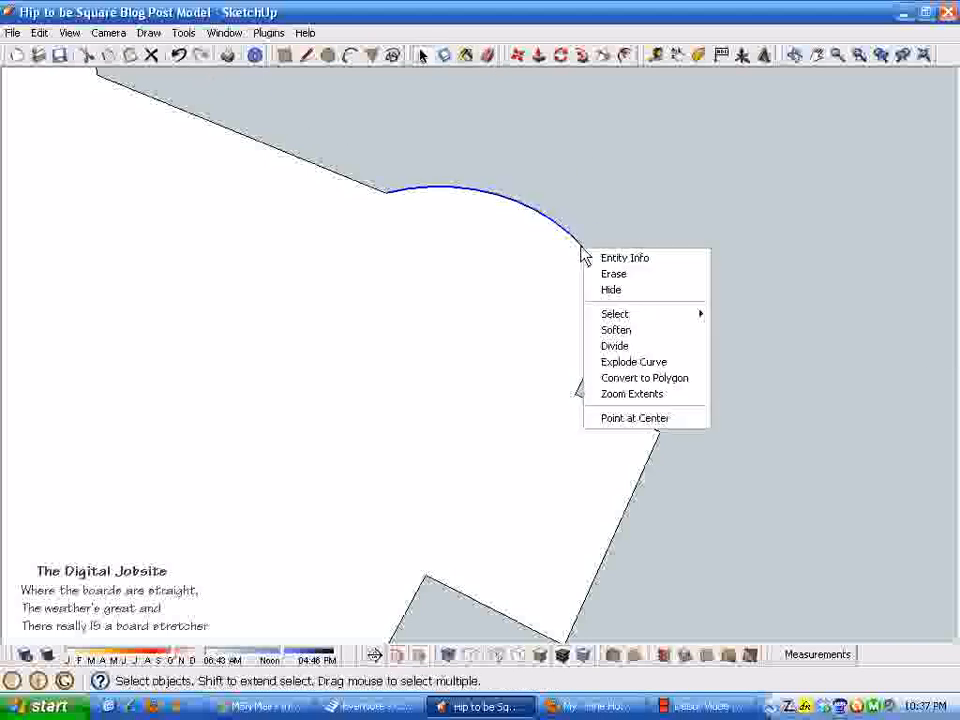
mouse_move(634, 418)
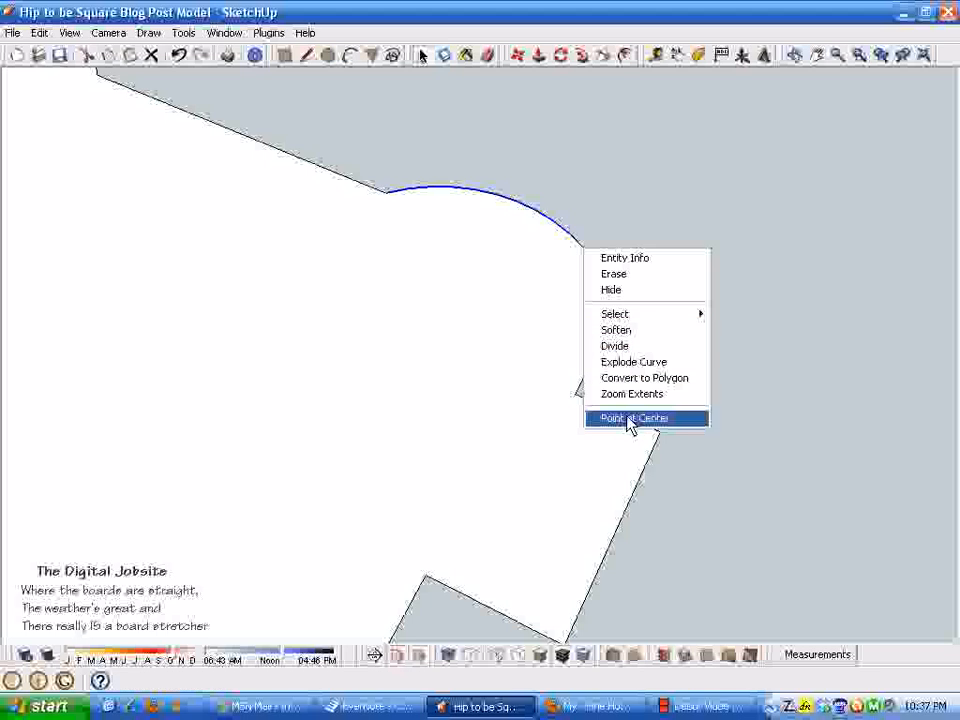
click(633, 418)
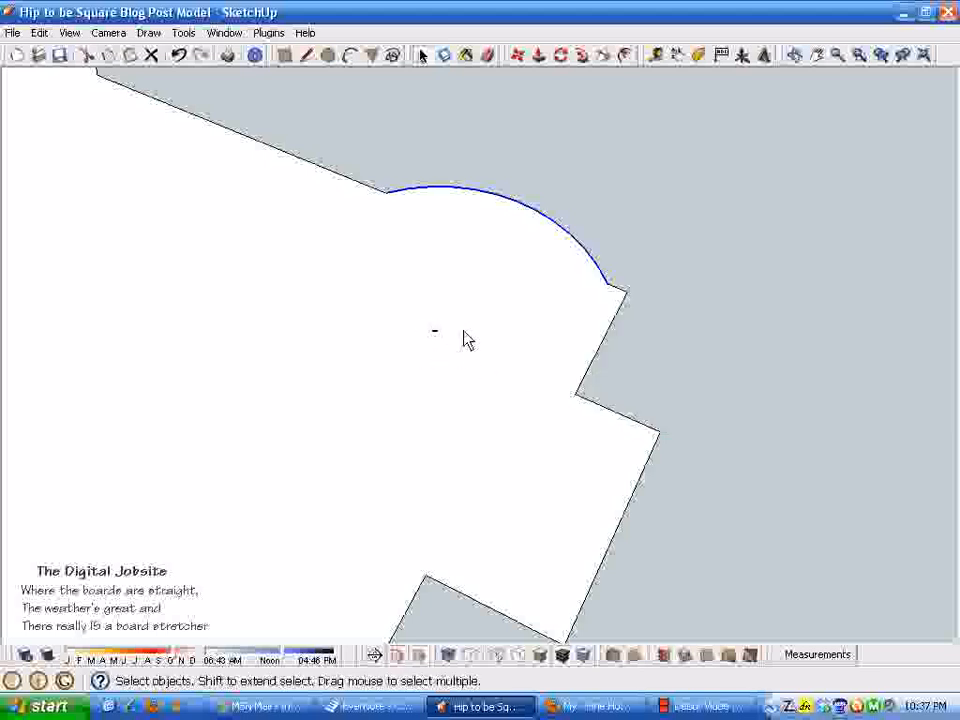
mouse_move(617, 258)
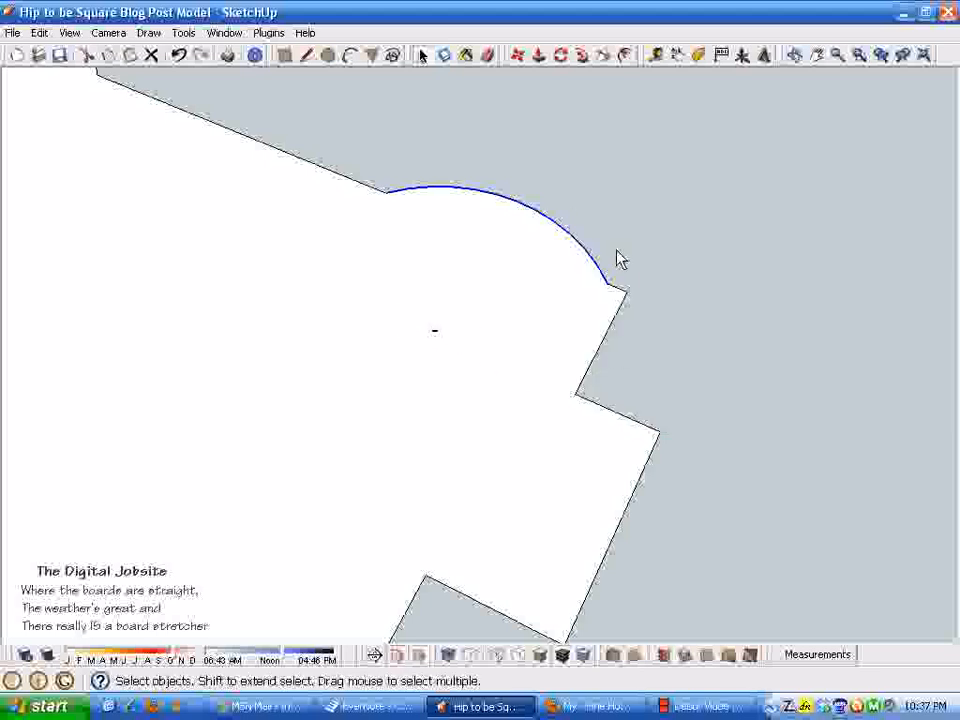
mouse_move(430, 358)
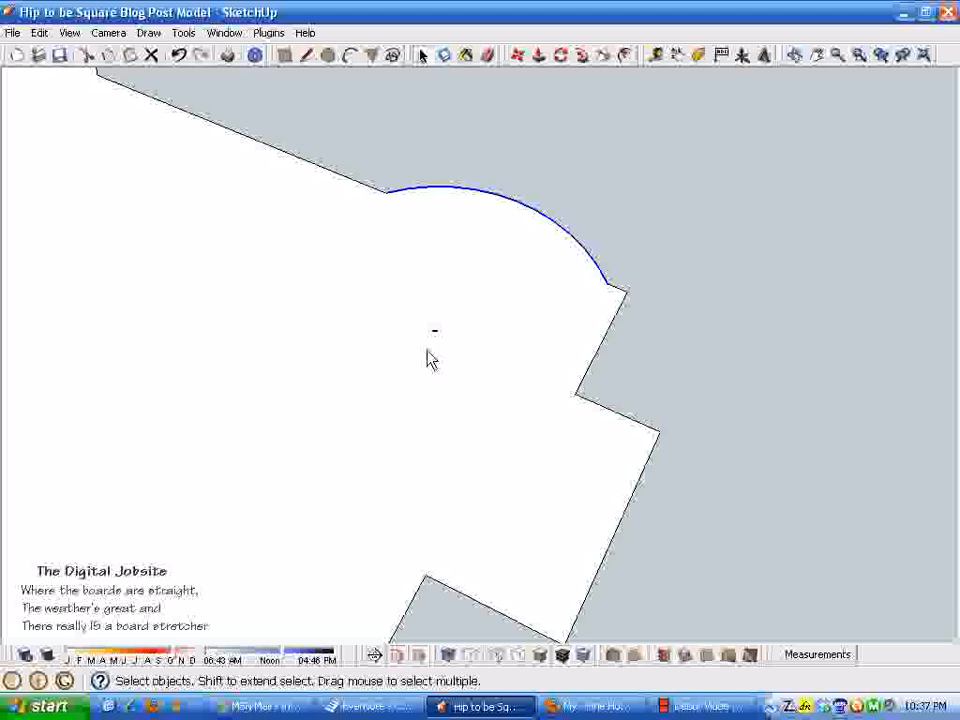
mouse_move(414, 197)
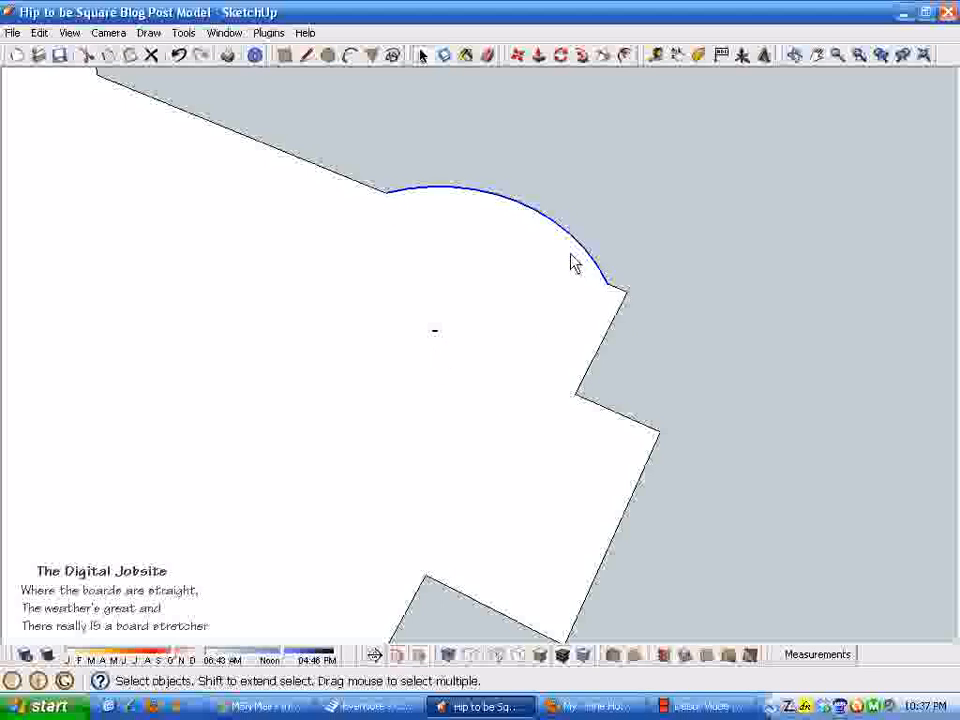
mouse_move(455, 364)
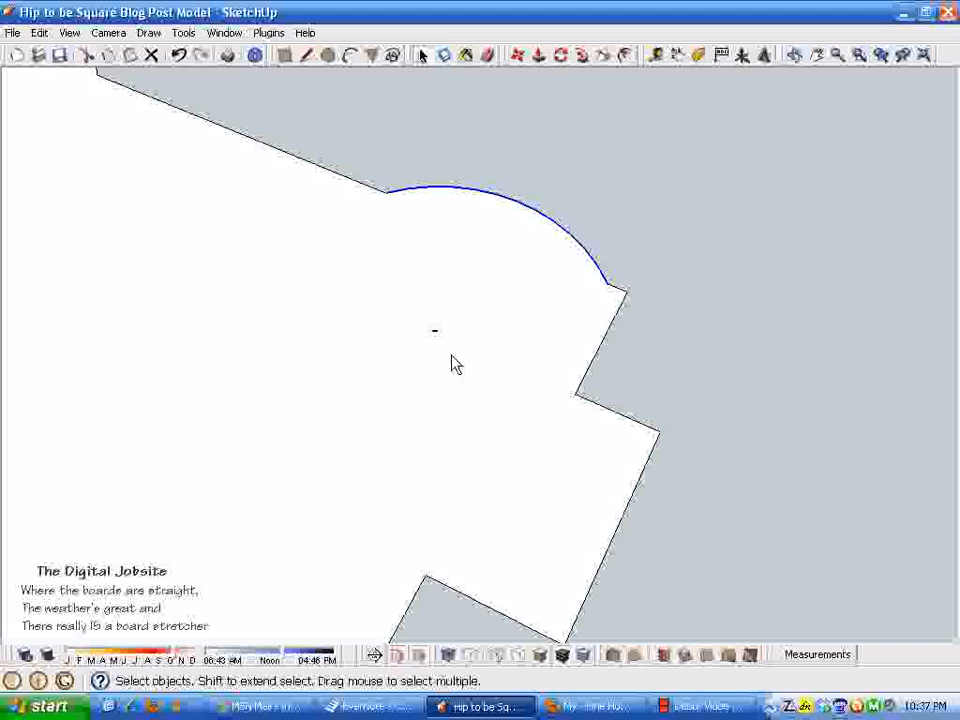
mouse_move(560, 232)
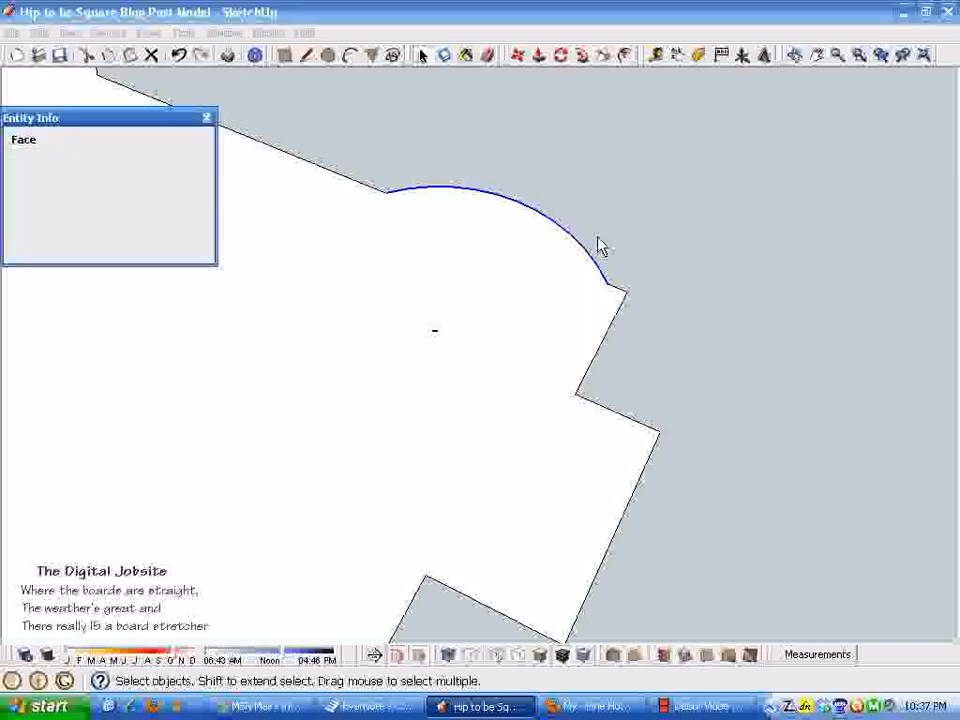
Check the arc's radius of about 8' 5 13/32" in Entity Info.
click(595, 240)
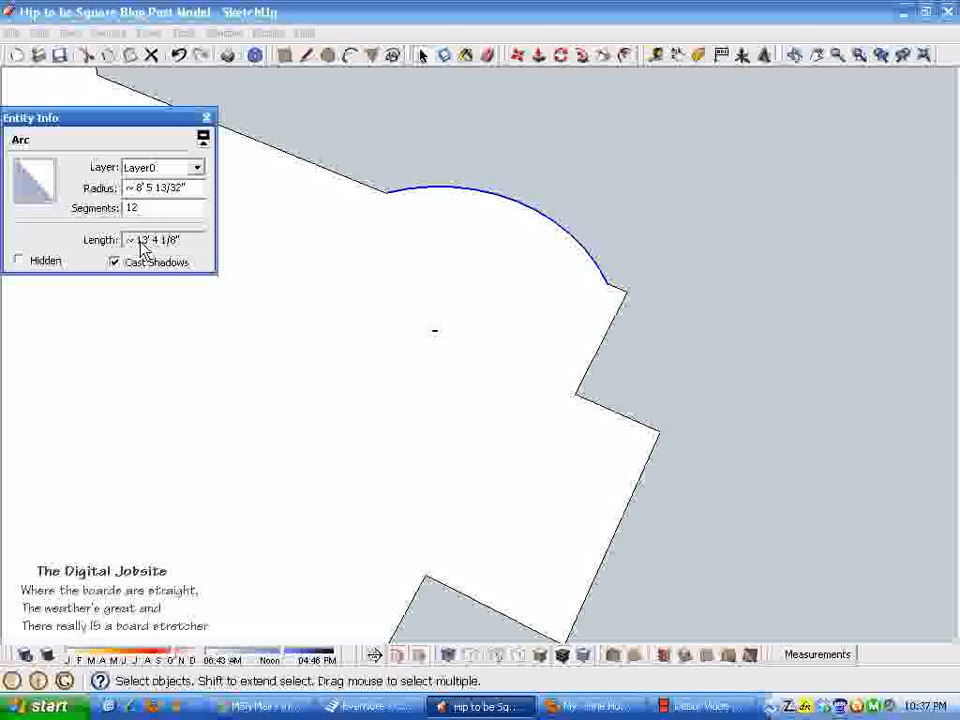
mouse_move(165, 200)
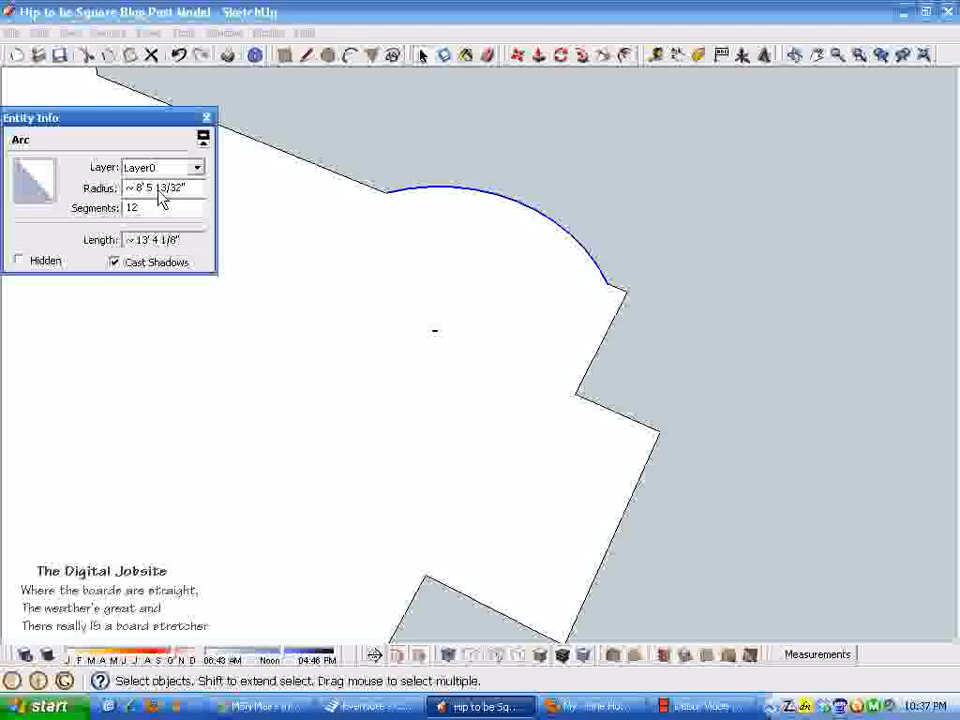
mouse_move(227, 135)
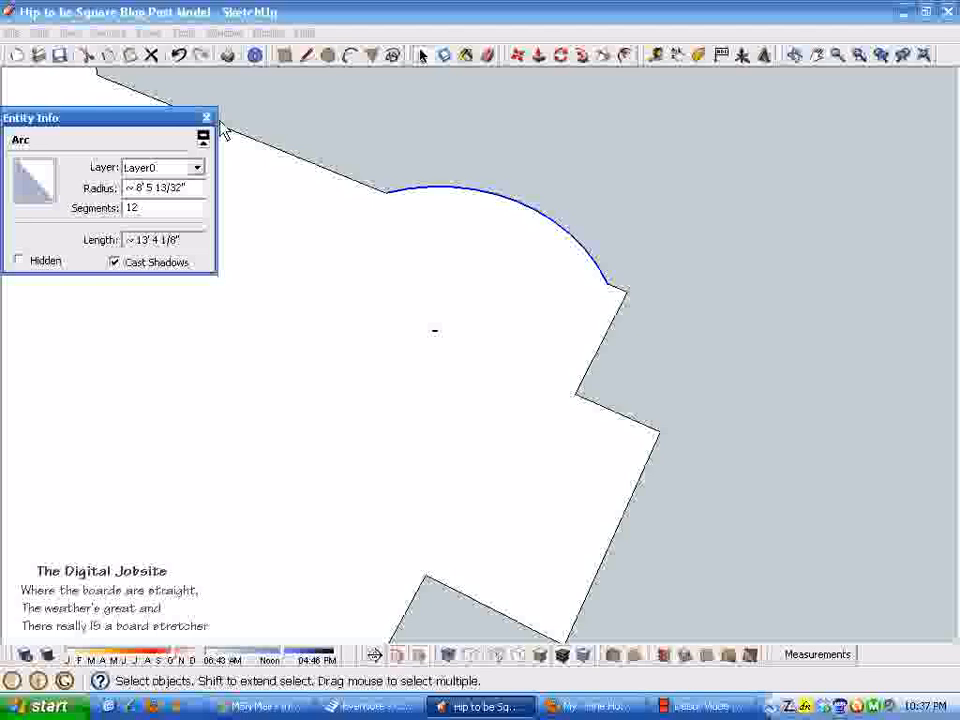
click(662, 55)
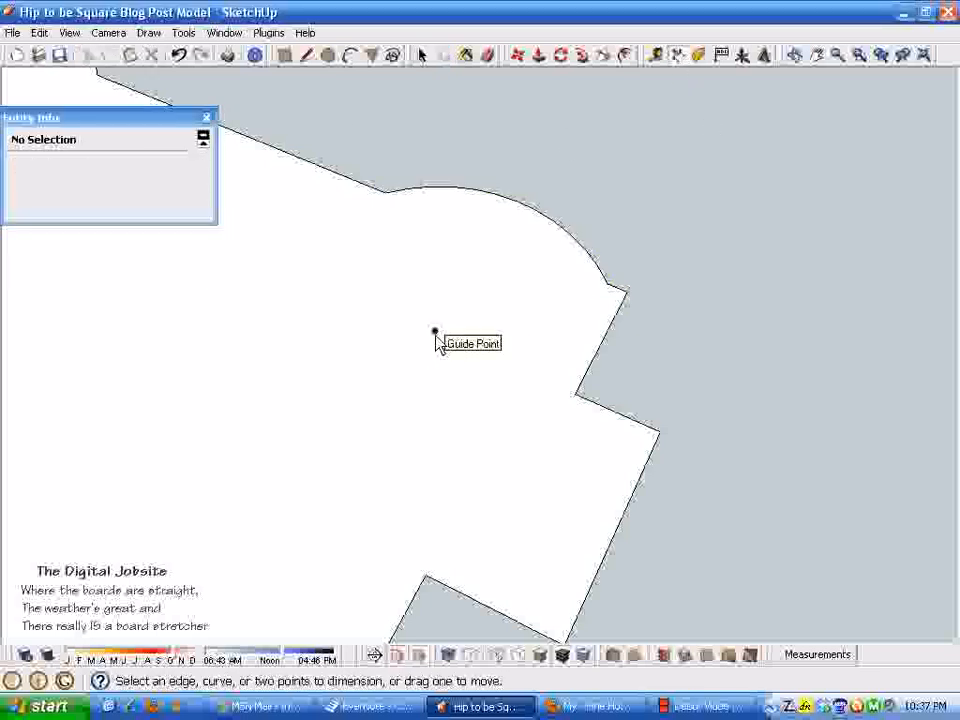
Dimension 8' 5 1/2" from the arc's center point to the arc and close Entity Info.
drag(434, 330, 553, 221)
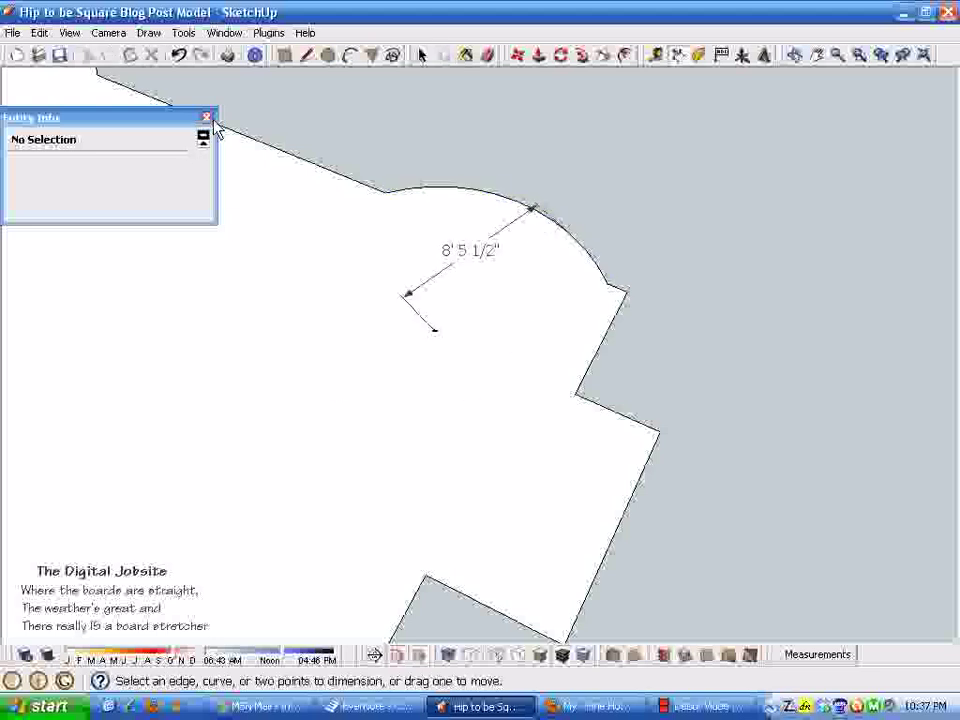
click(205, 117)
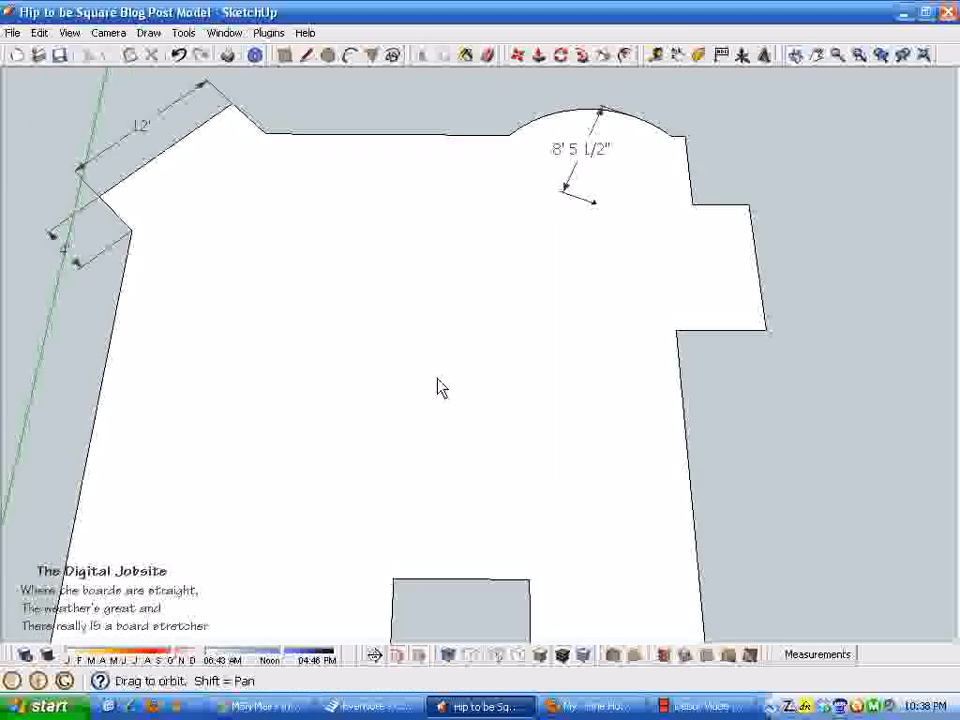
Add the 42' 8 1/2" and 46' 7 1/4" diagonal corner dimensions.
click(423, 56)
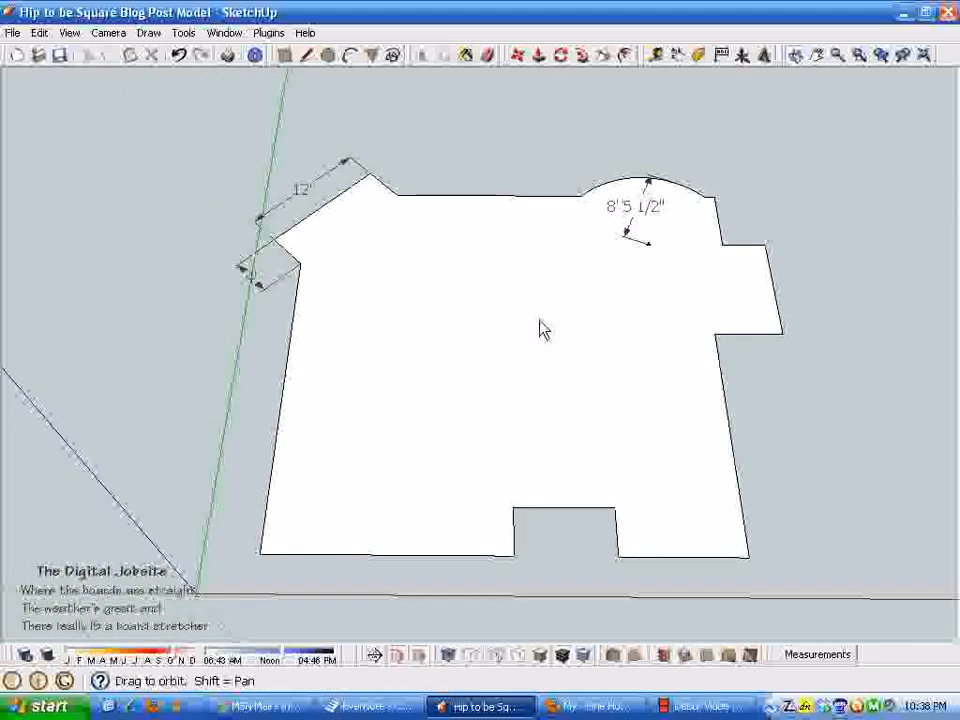
click(422, 55)
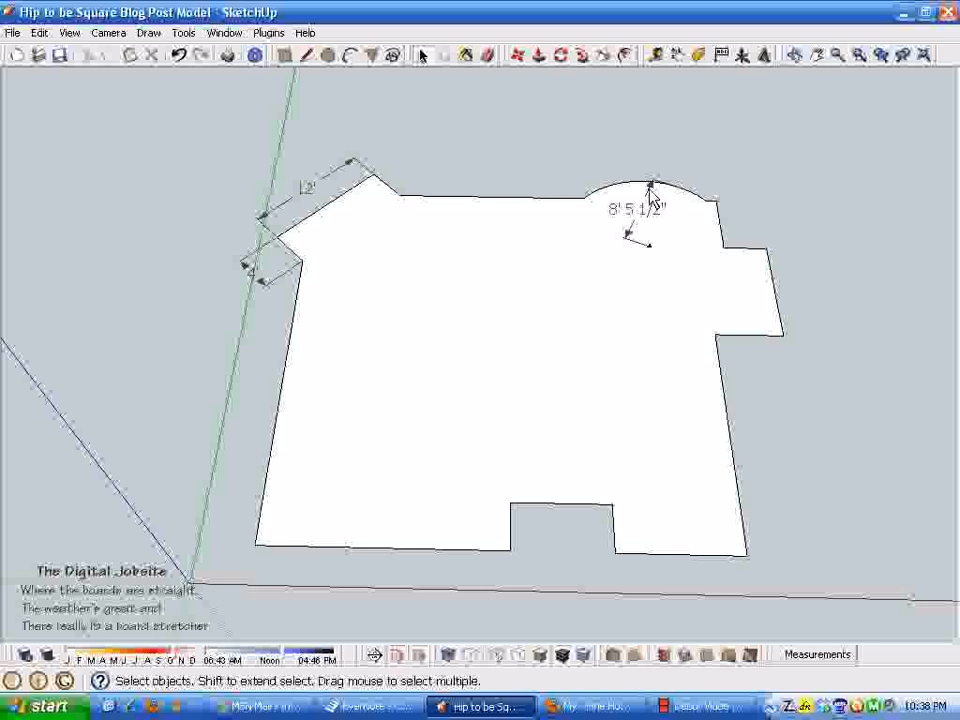
mouse_move(310, 471)
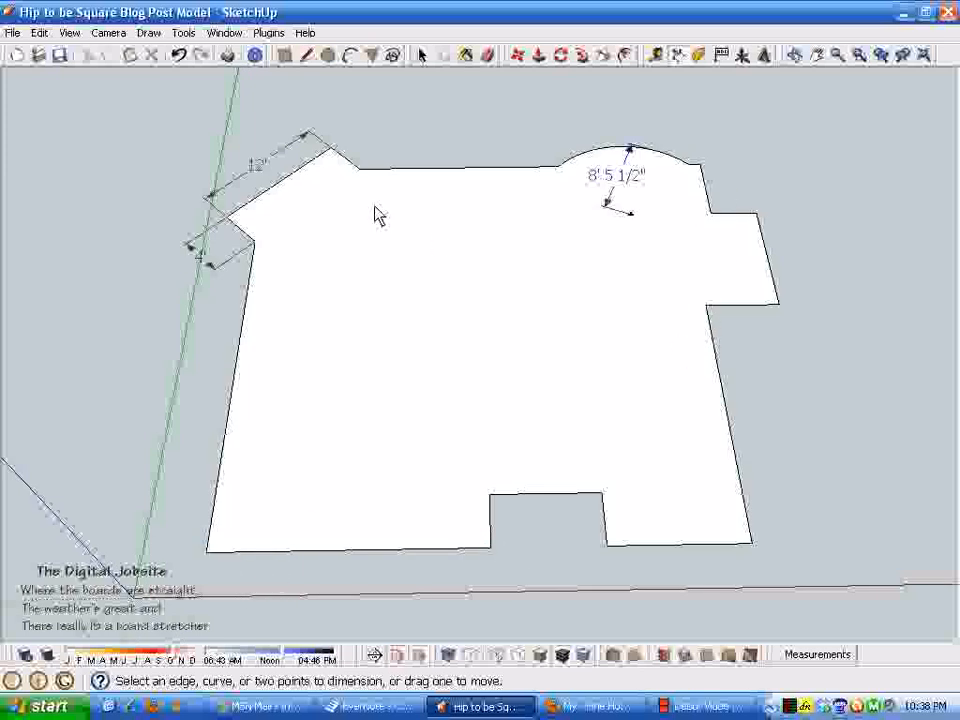
mouse_move(210, 567)
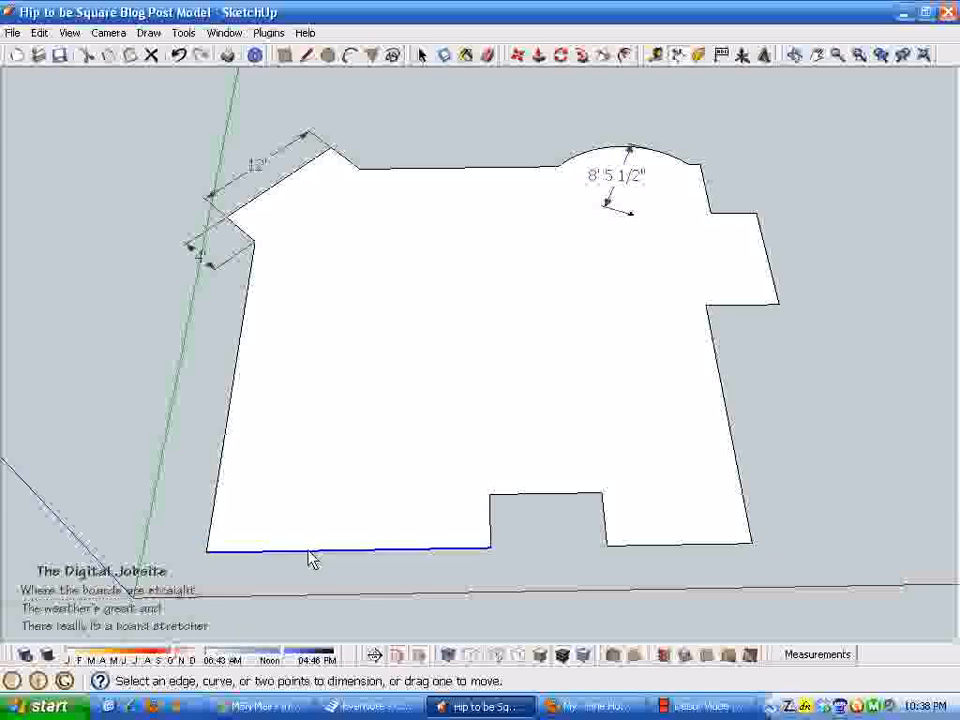
mouse_move(248, 561)
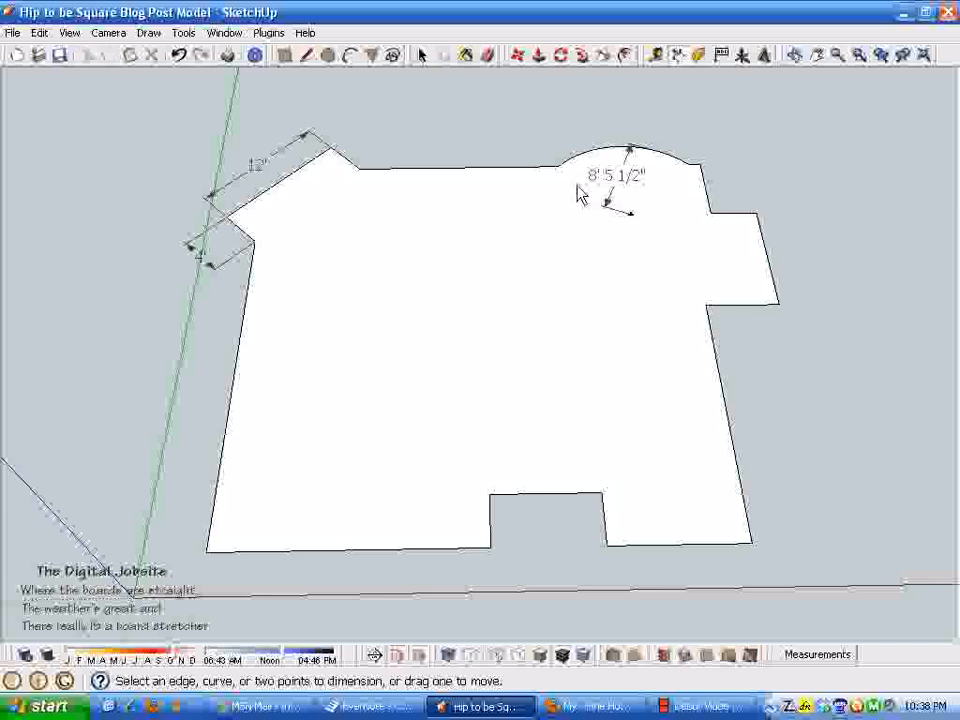
mouse_move(172, 388)
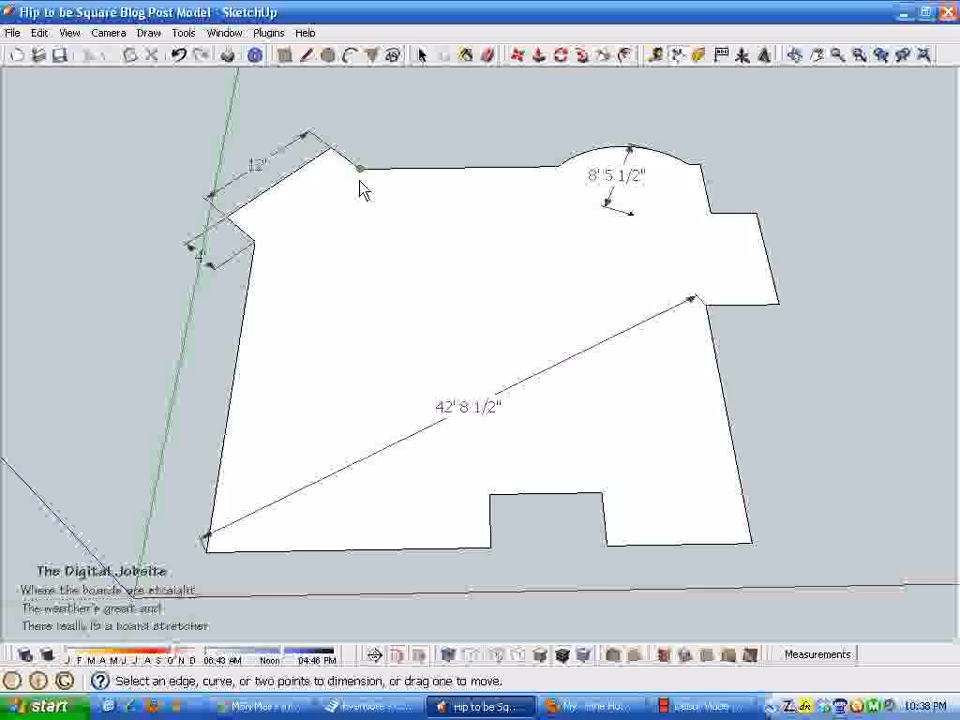
mouse_move(770, 550)
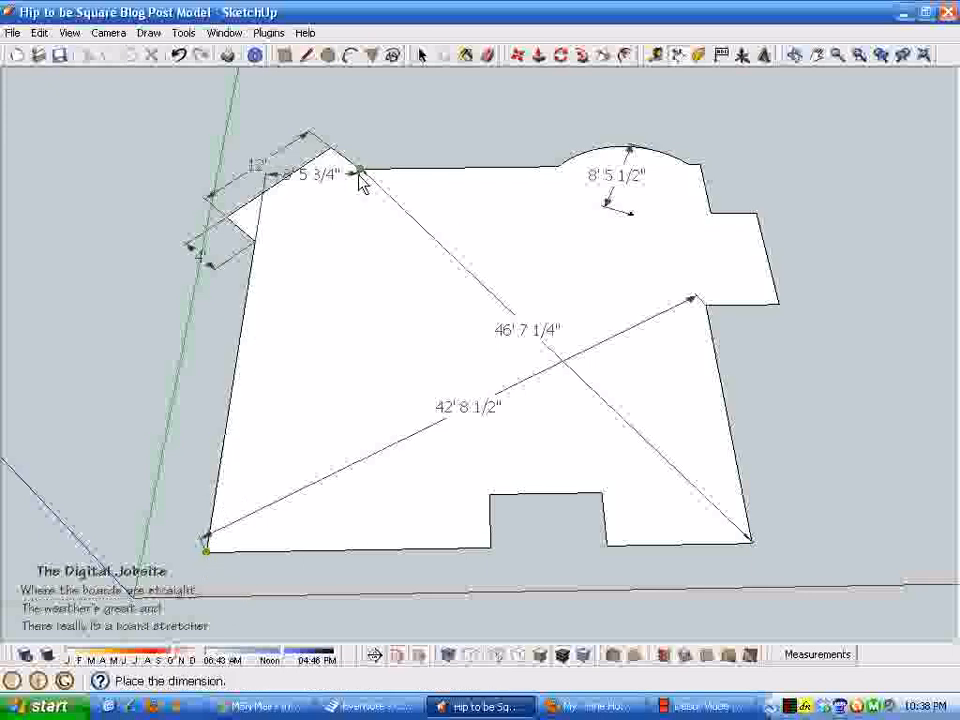
Add 37' 5 1/2", 44' 7" and 11' 2 3/4" dimensions triangulating corners and arc center.
click(357, 180)
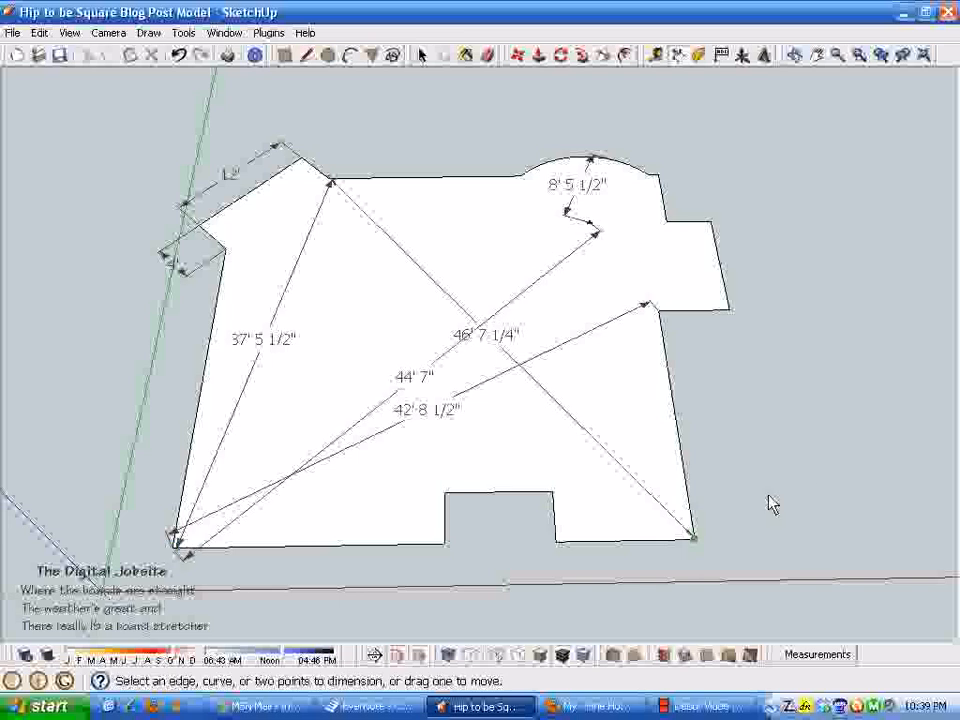
mouse_move(659, 318)
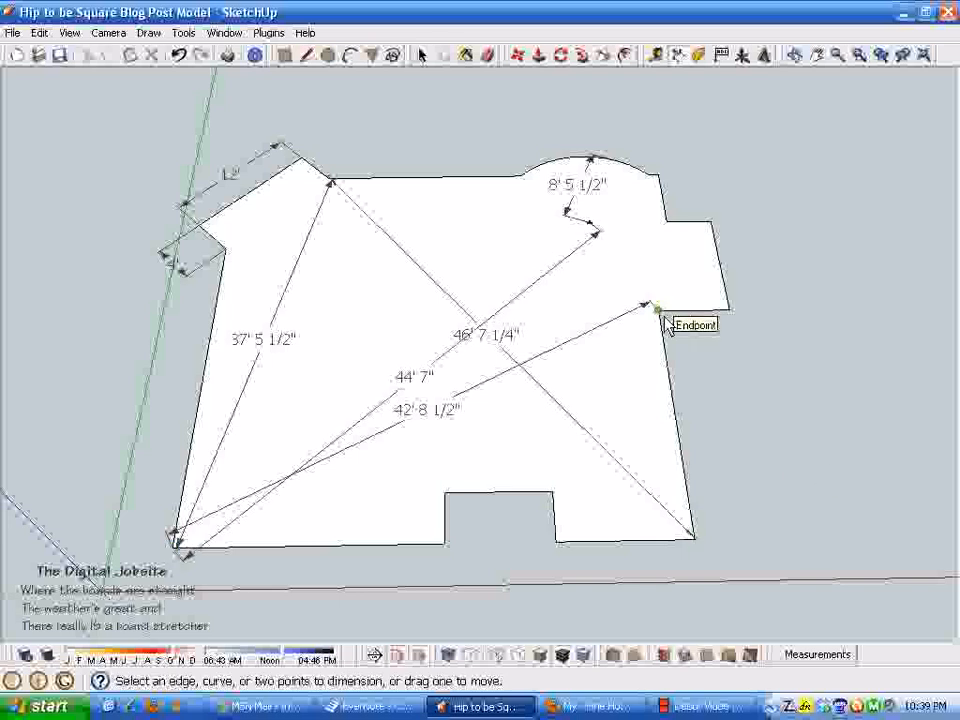
click(658, 310)
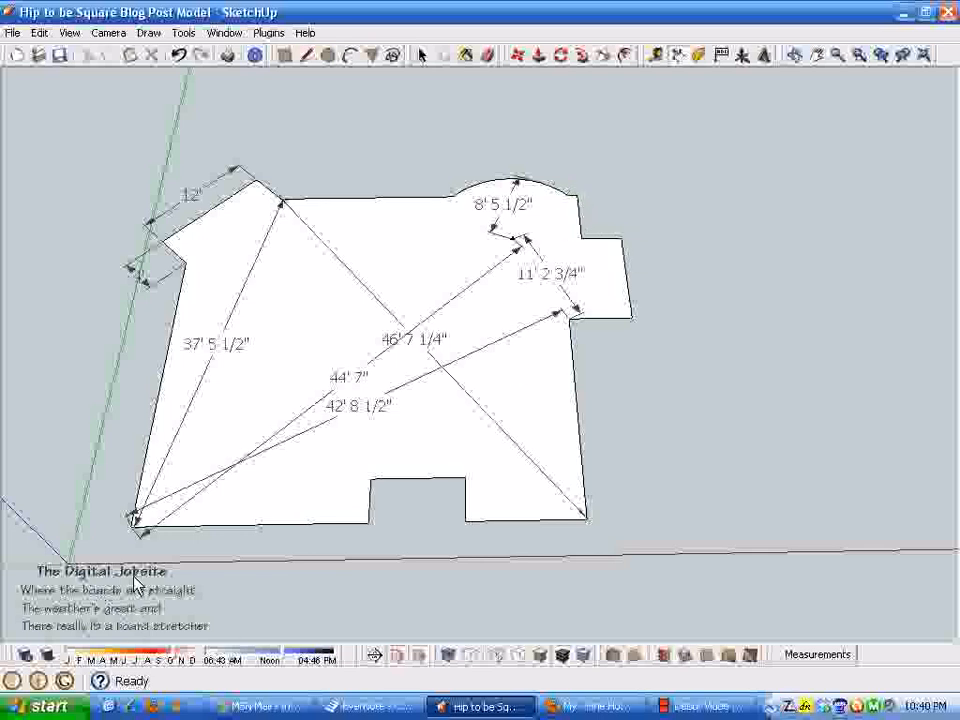
mouse_move(128, 550)
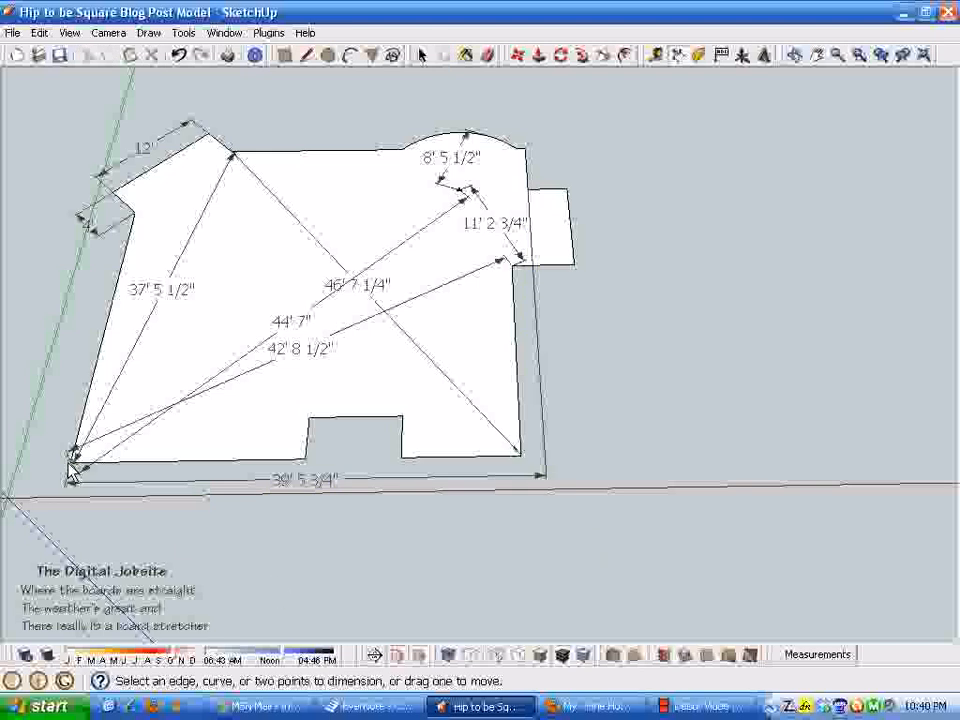
mouse_move(157, 210)
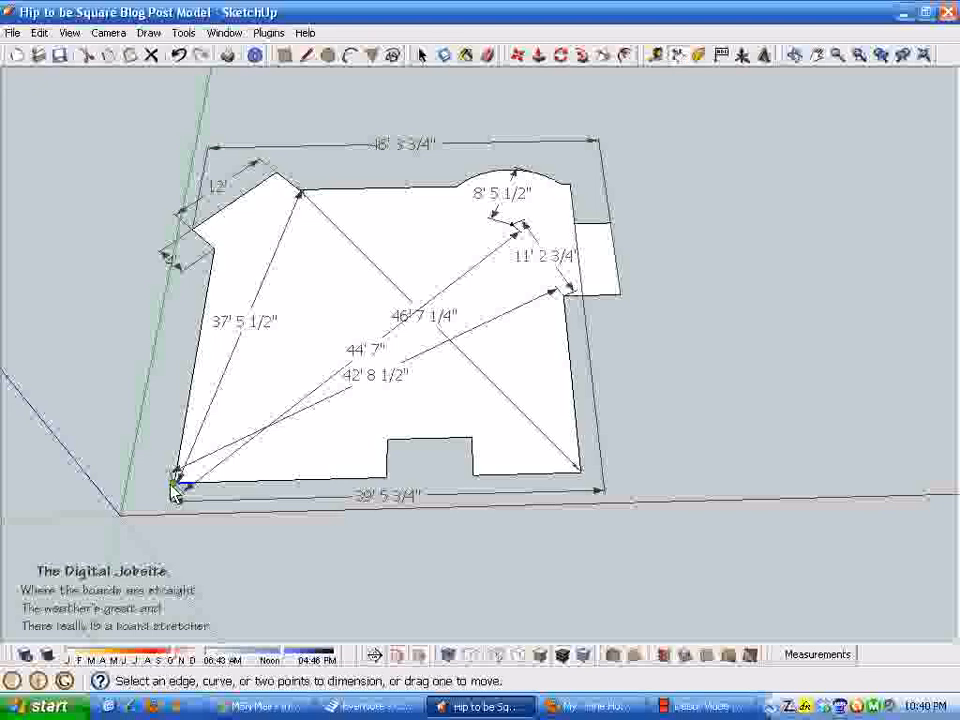
Add overall dimensions of 39' 5 3/4" bottom, 46' 3 3/4" top and 28' left.
click(174, 489)
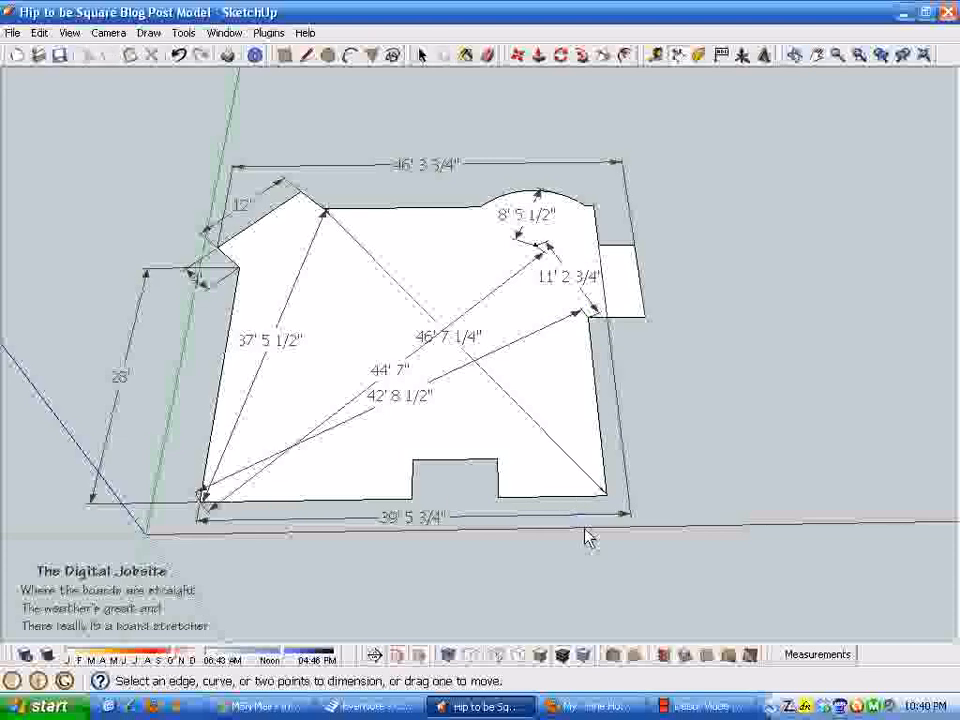
mouse_move(429, 447)
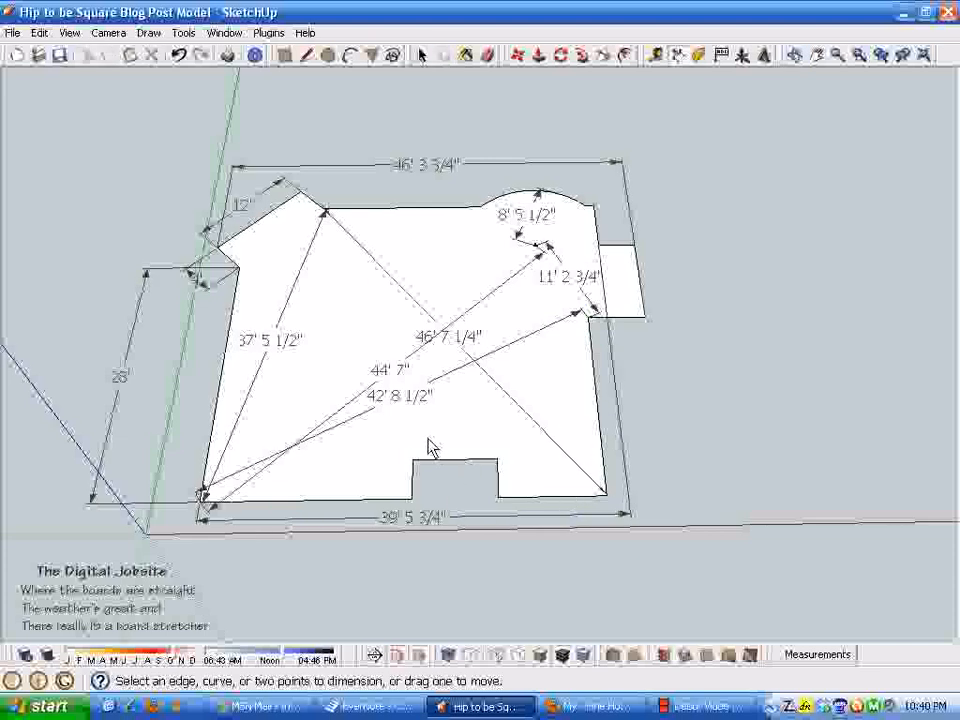
mouse_move(680, 428)
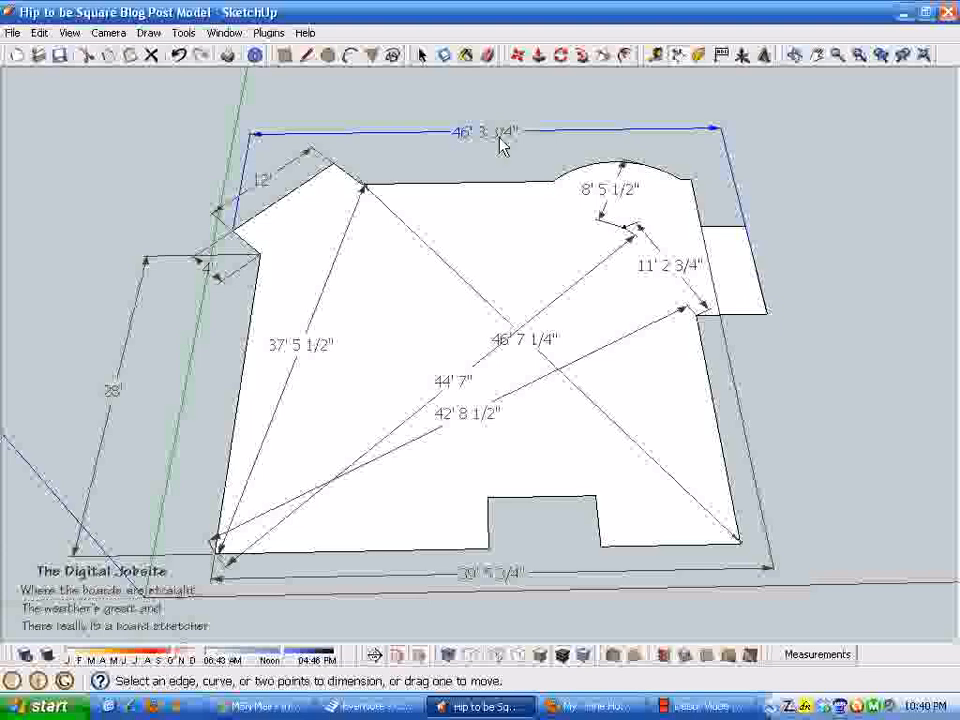
Start exporting the floor plan as a 2D graphic from the File menu.
click(10, 33)
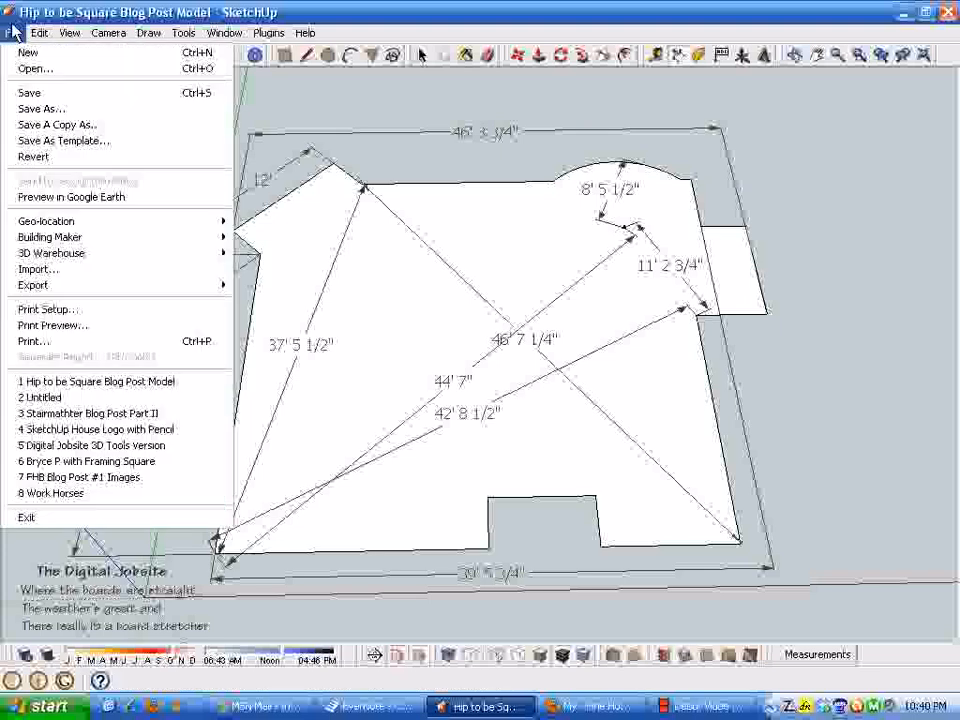
click(38, 33)
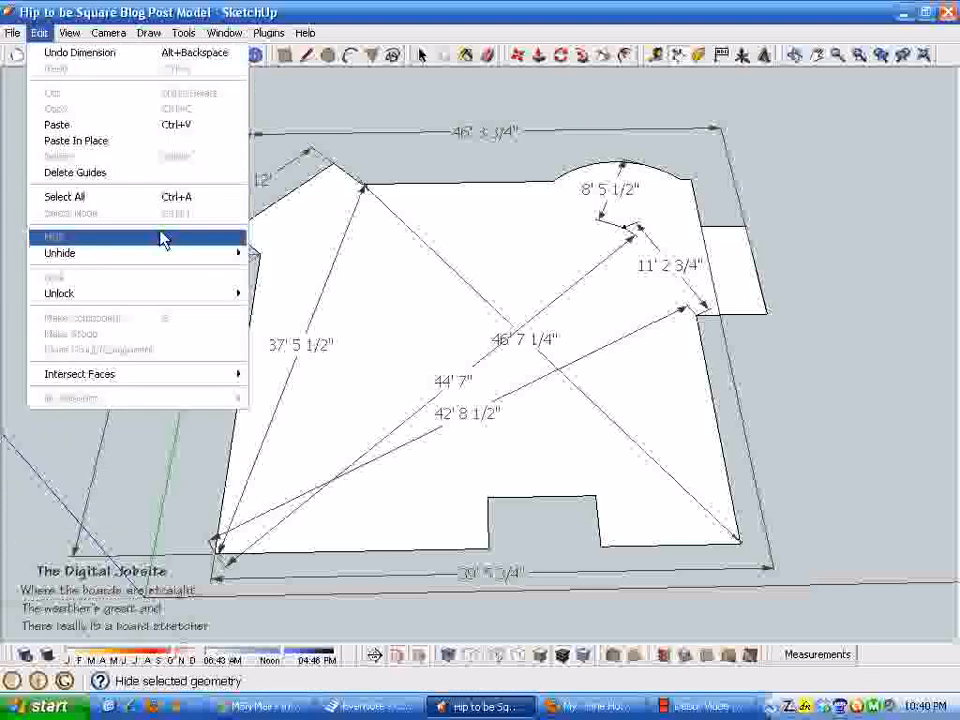
click(11, 33)
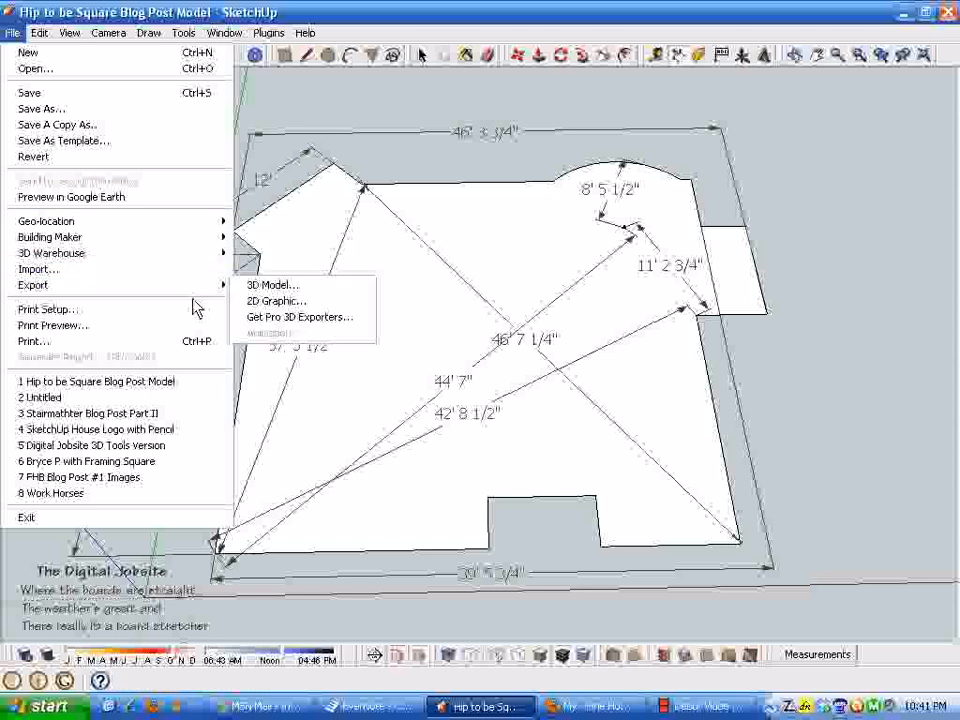
click(276, 301)
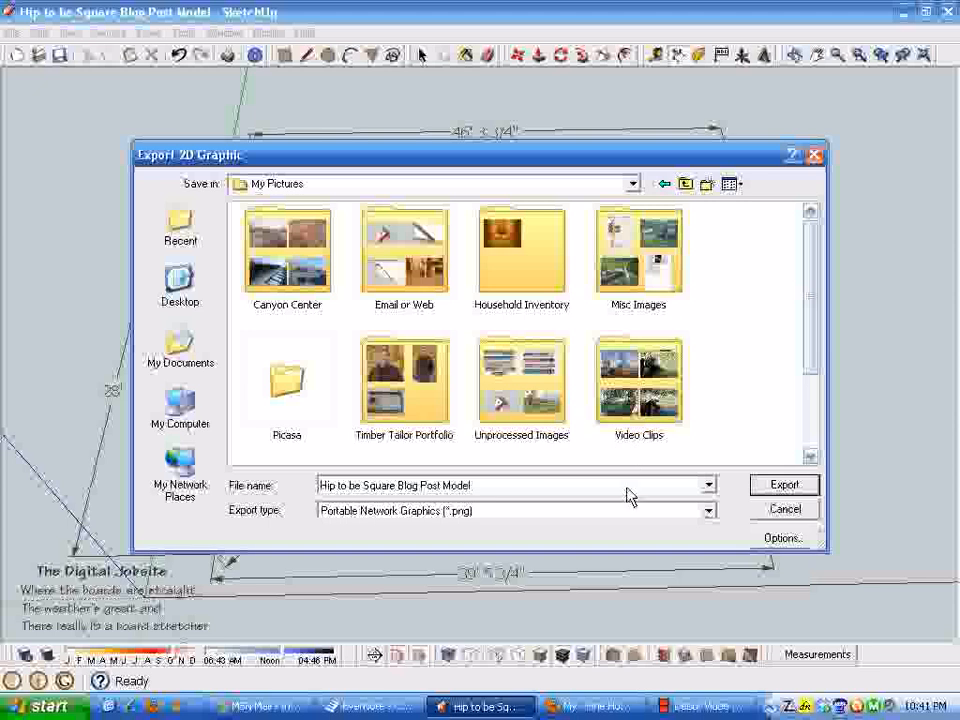
mouse_move(665, 464)
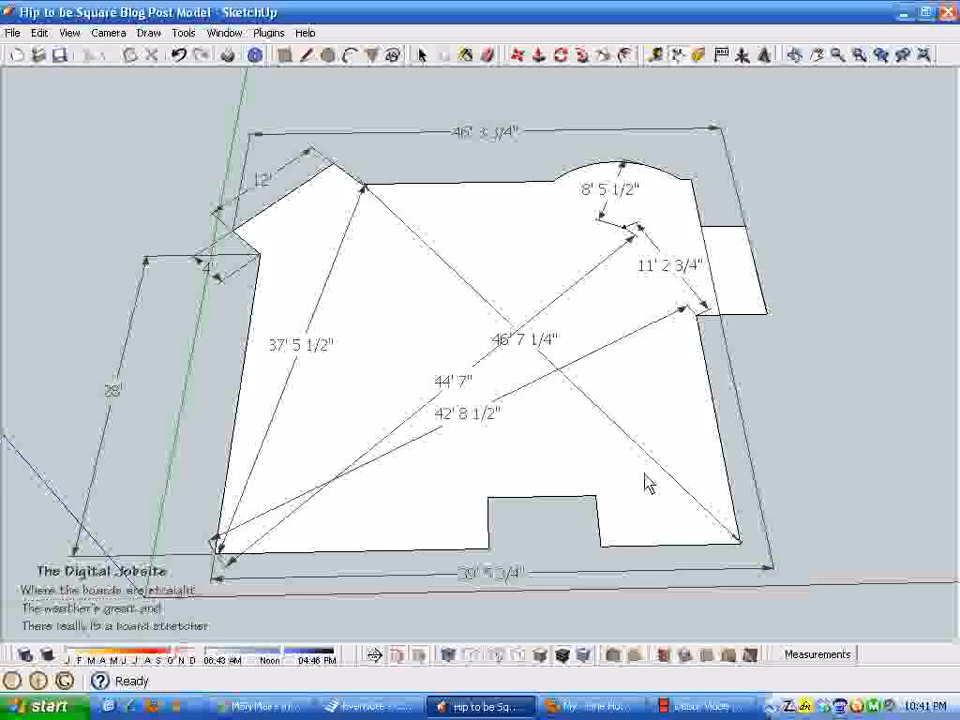
mouse_move(918, 476)
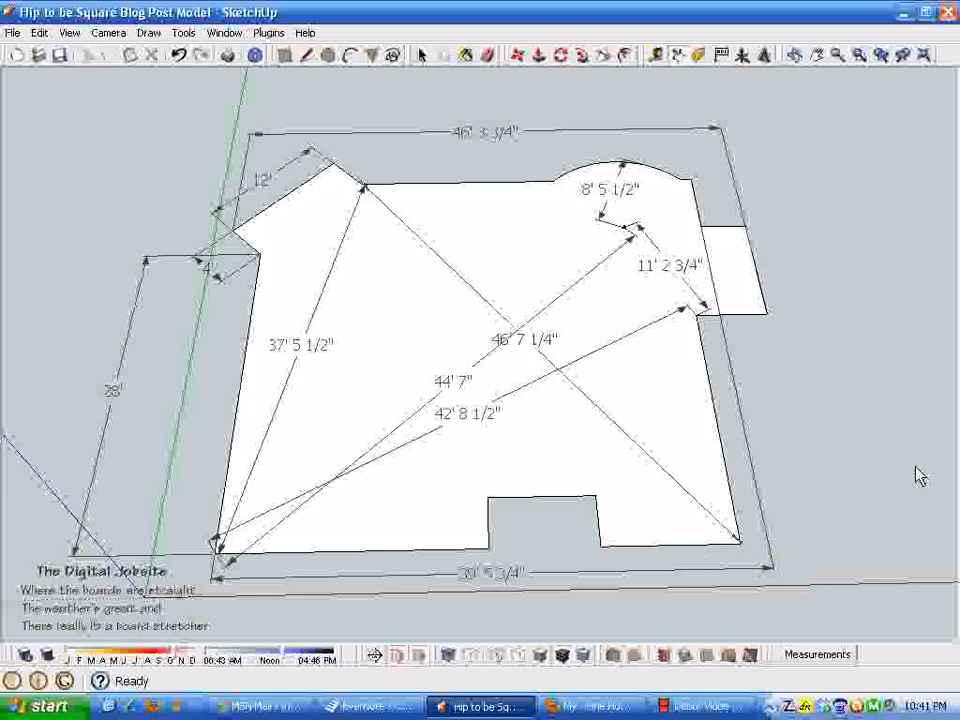
mouse_move(752, 557)
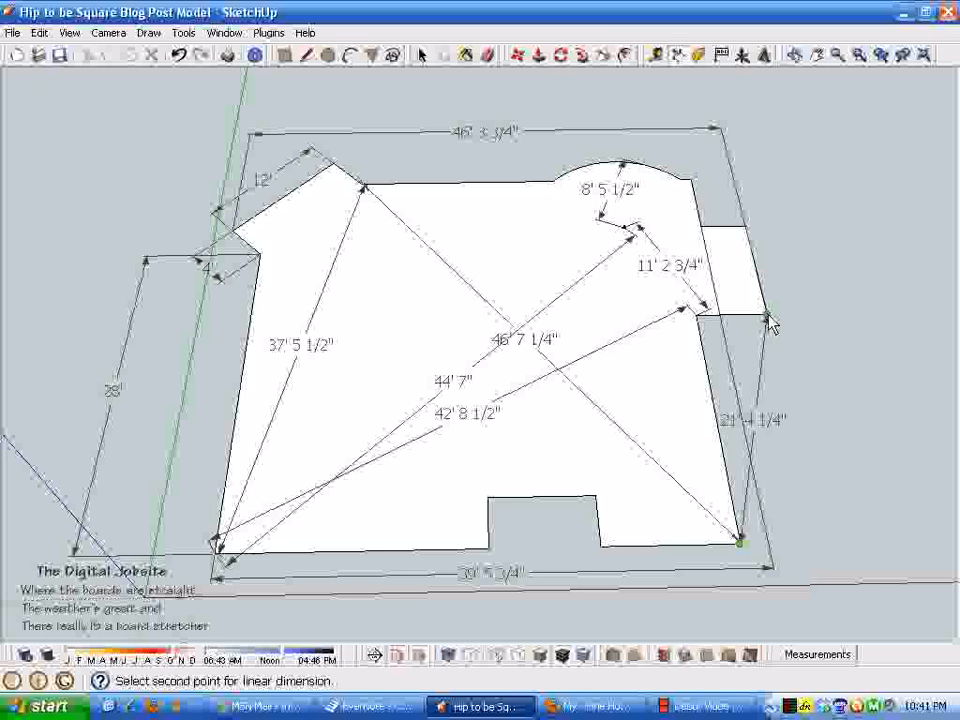
Place a 21' 4 1/4" dimension from the bottom-right corner up to the right wing's corner.
click(767, 322)
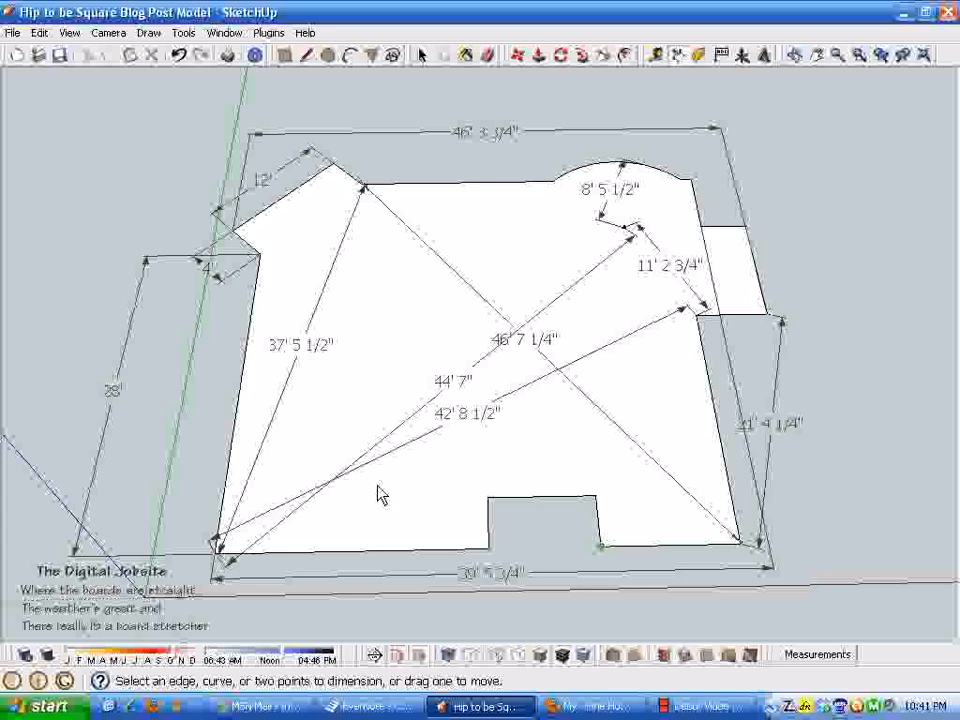
mouse_move(42, 333)
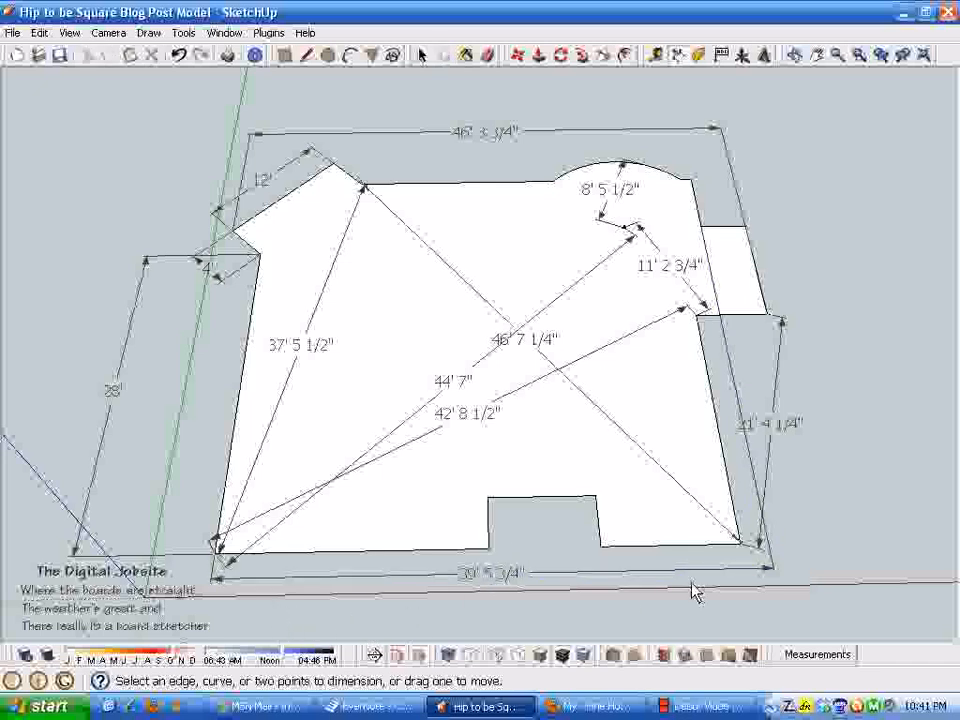
mouse_move(851, 444)
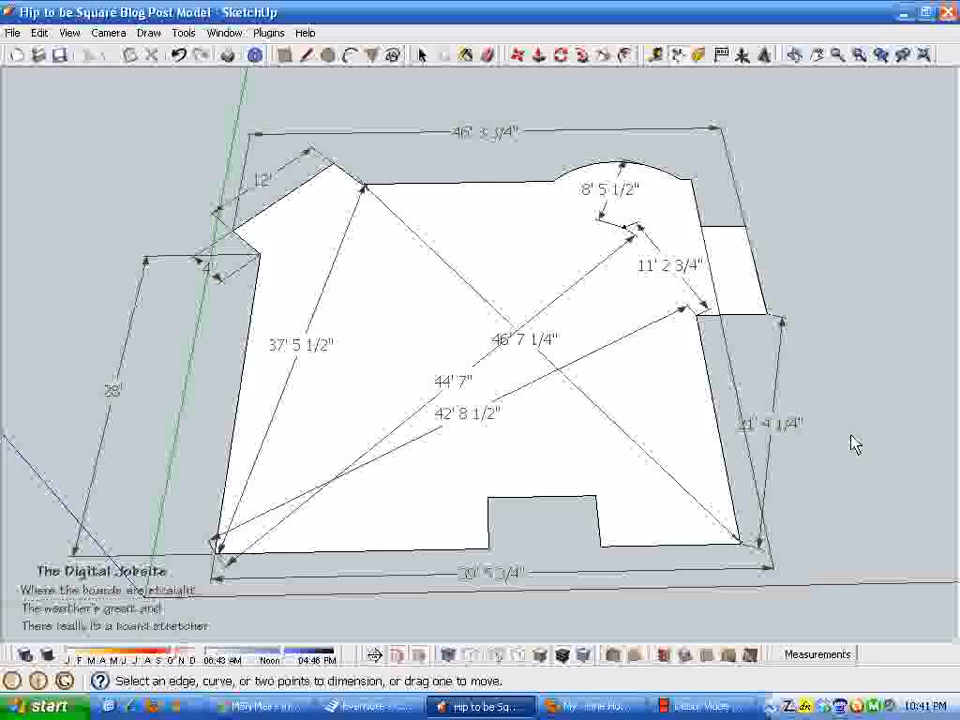
mouse_move(610, 454)
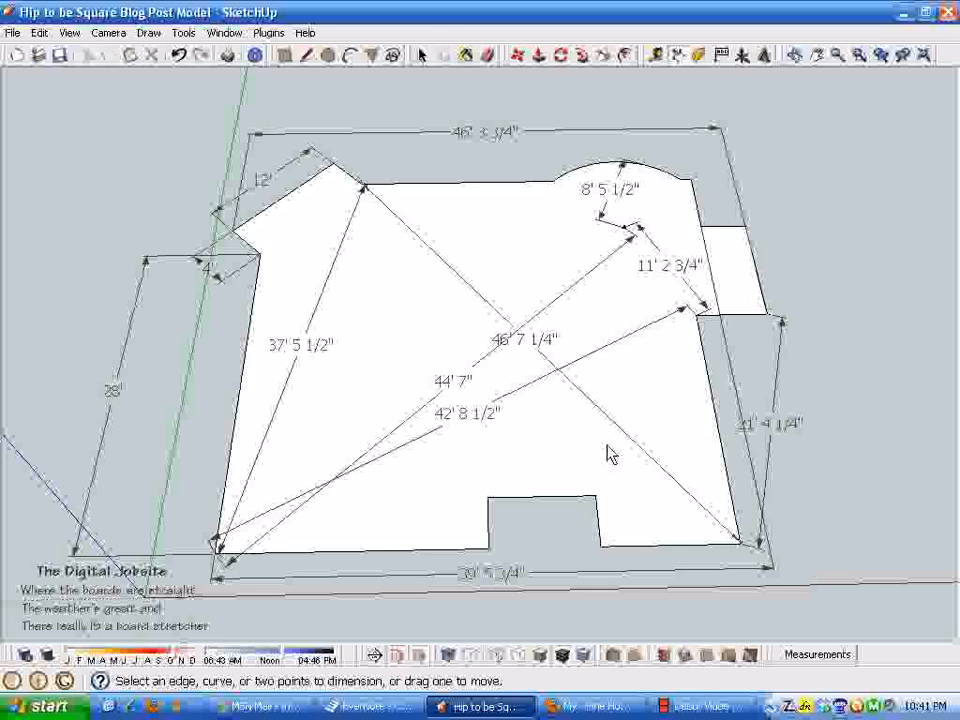
mouse_move(395, 514)
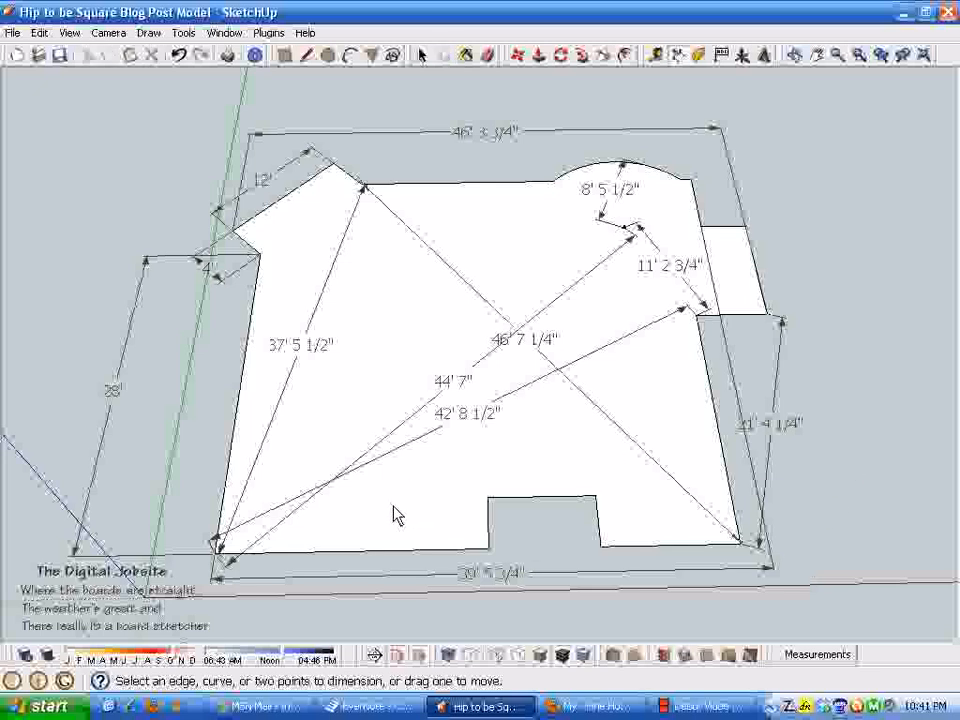